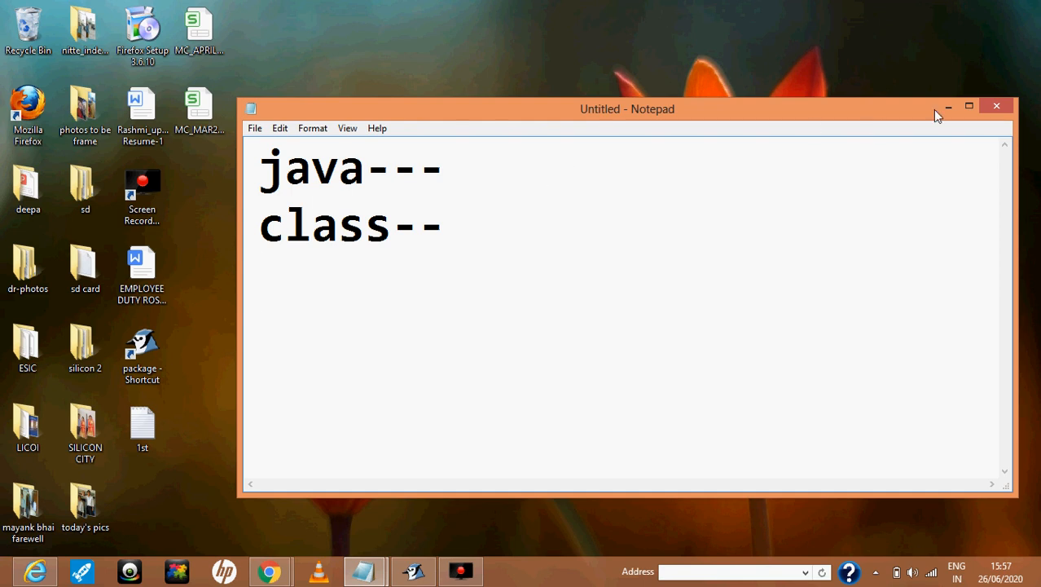
- Maximize the Notepad window holding the java and class notes
click(968, 106)
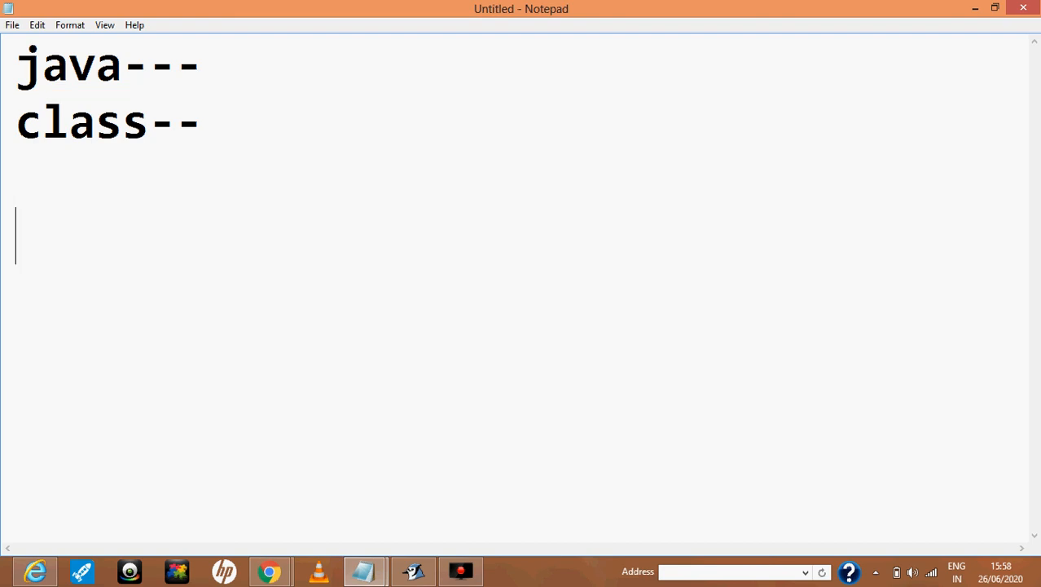
- Write 'class Hello' followed by an opening and a closing brace on separate lines
text(class)
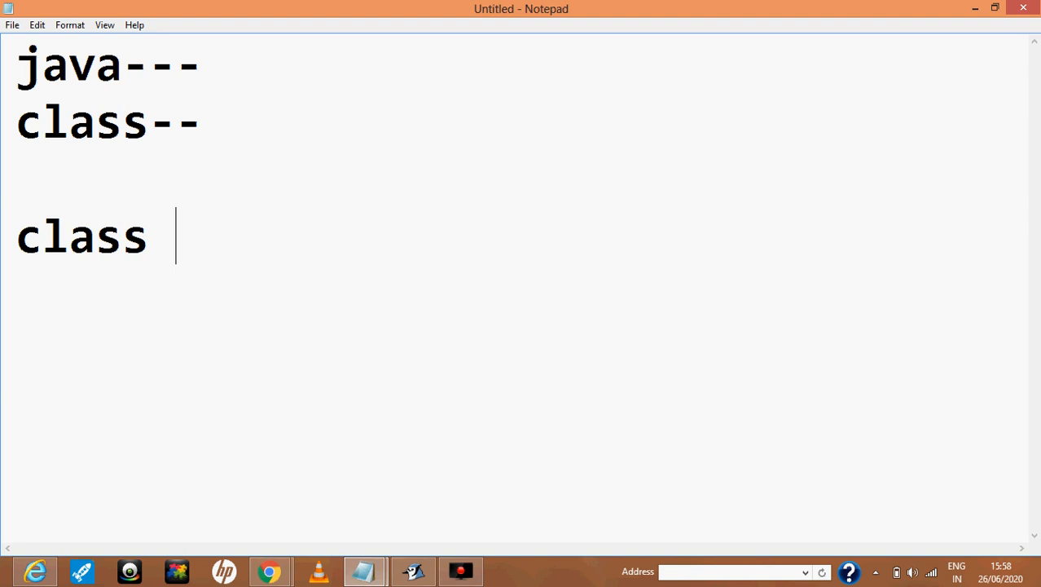
text(Hello)
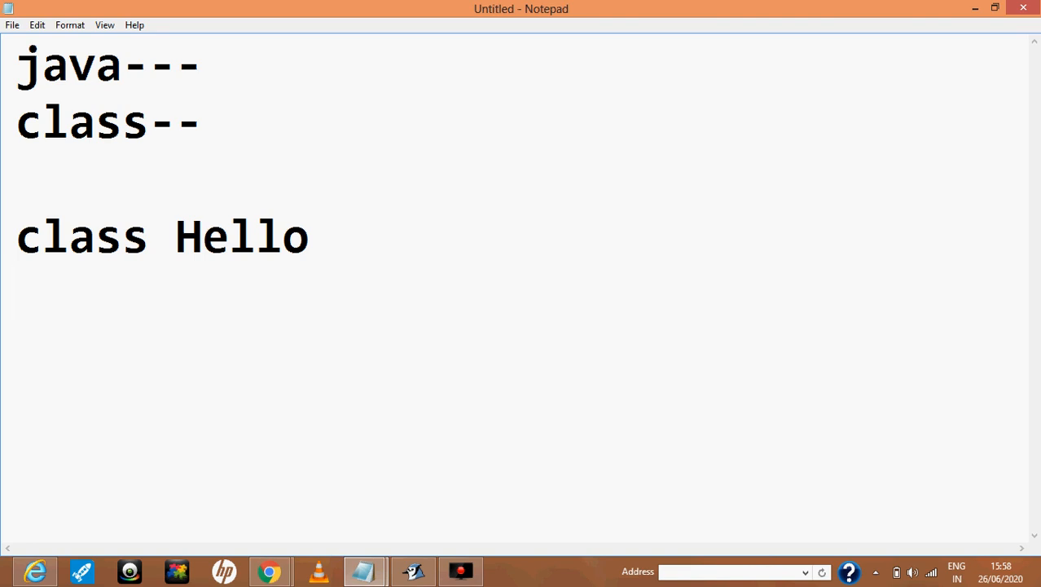
key(Enter)
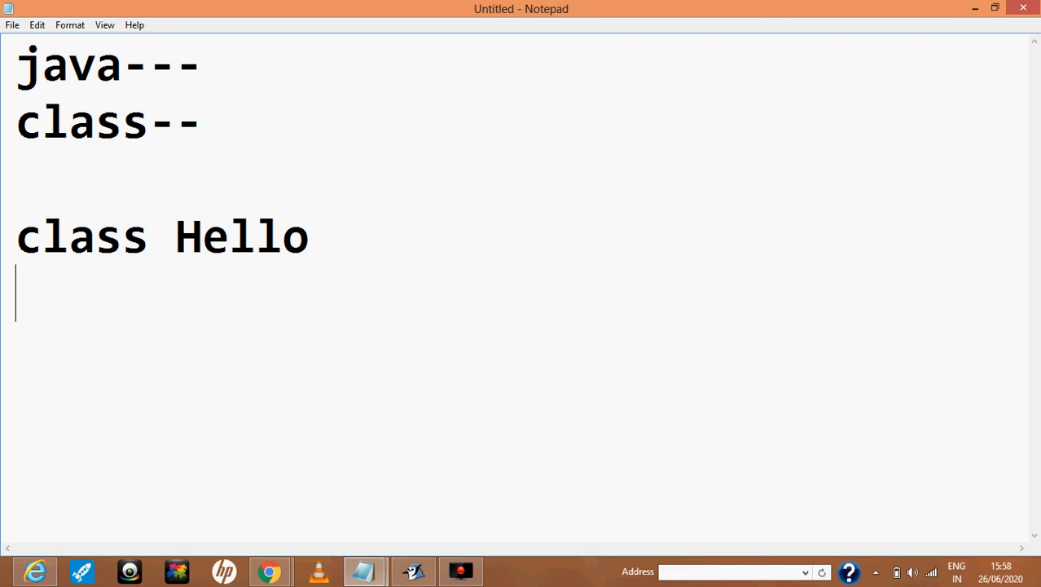
text({)
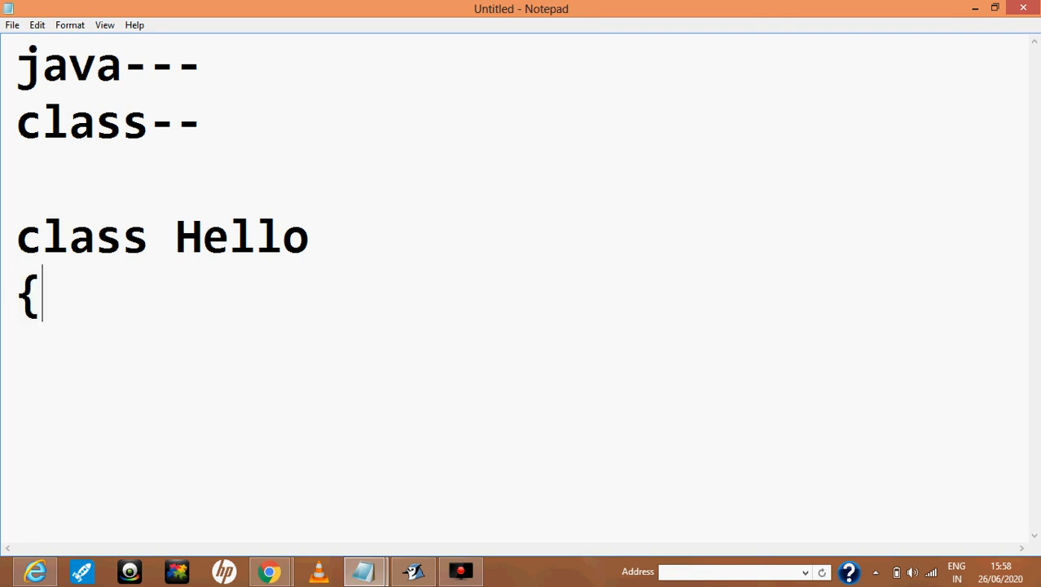
key(enter)
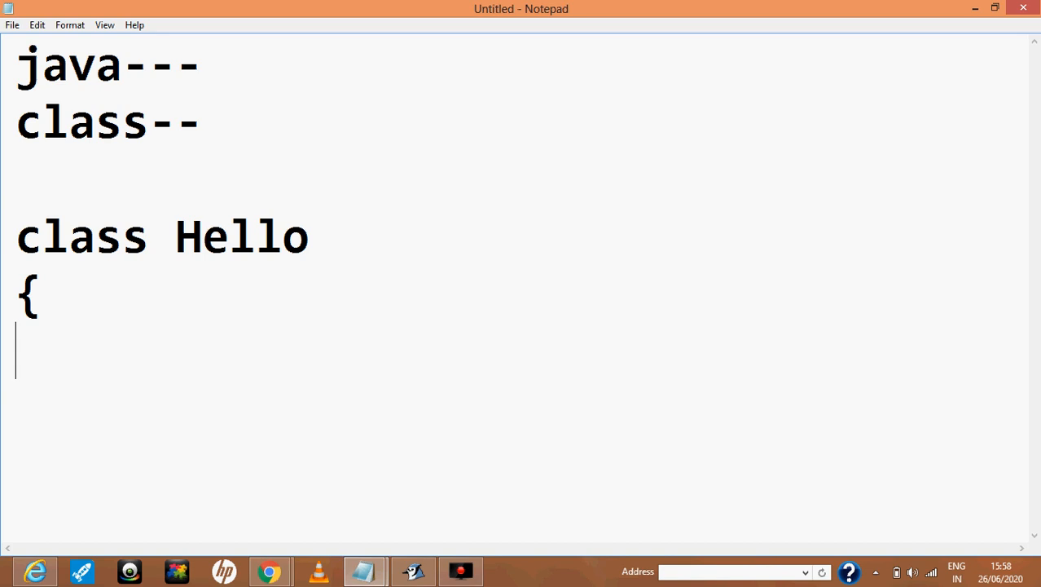
text(})
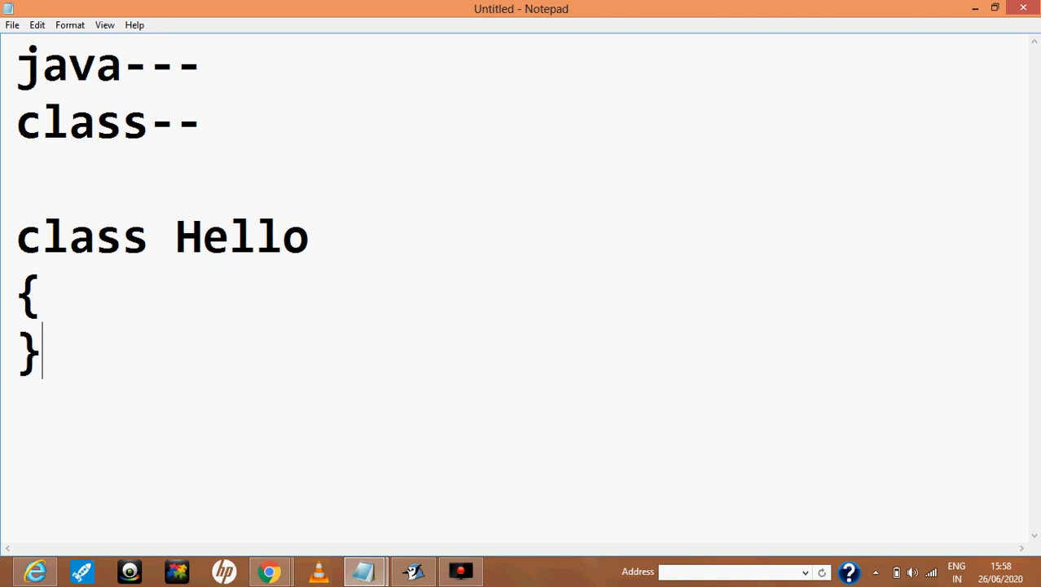
mouse_move(68, 217)
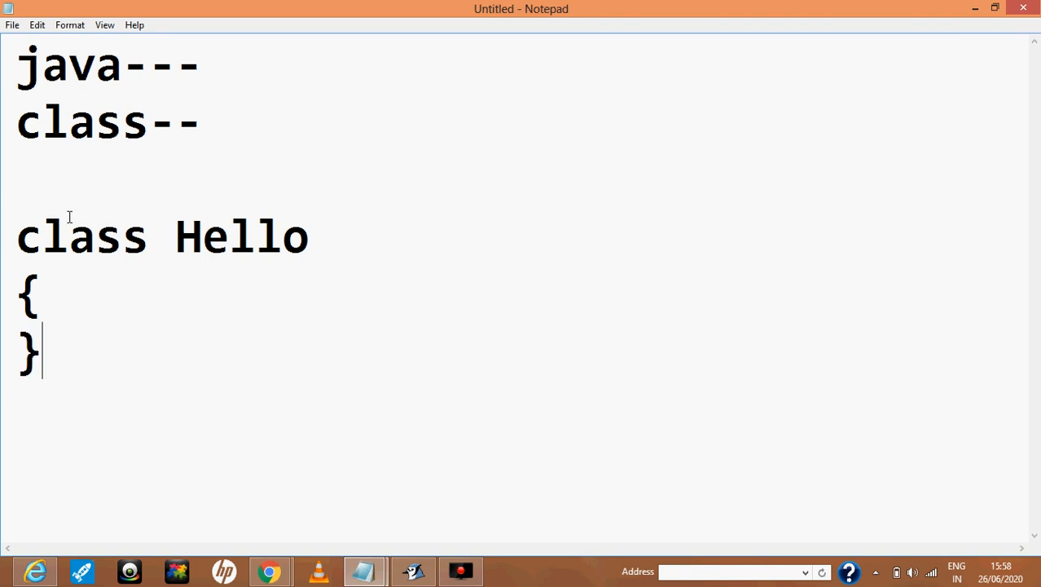
mouse_move(163, 210)
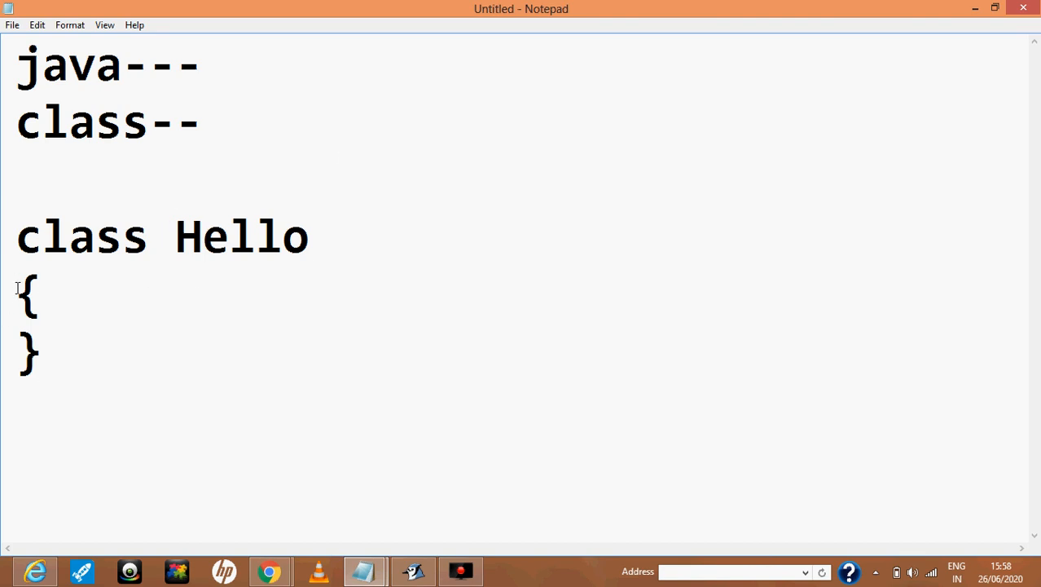
mouse_move(241, 261)
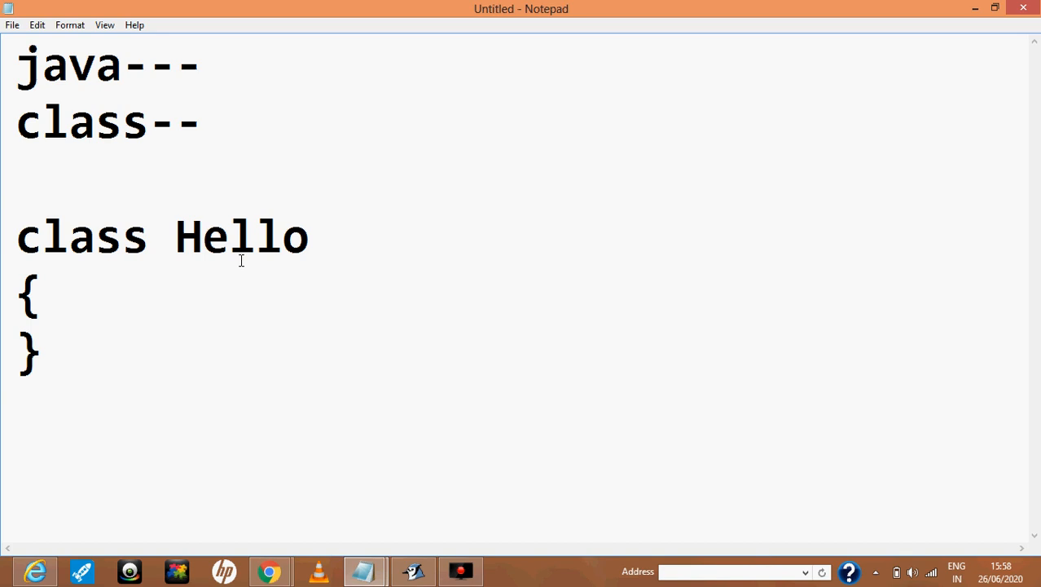
mouse_move(108, 251)
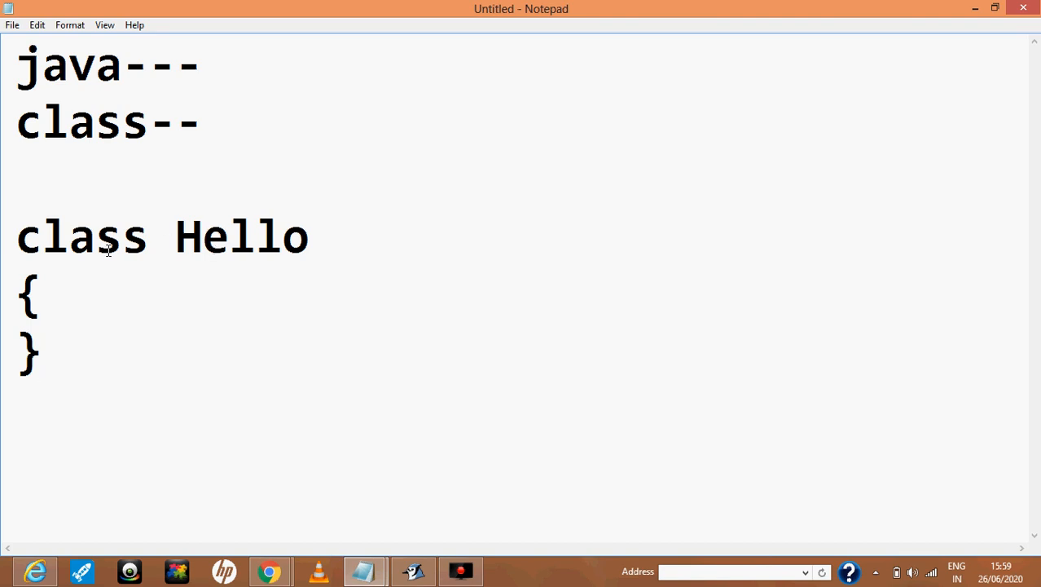
mouse_move(171, 220)
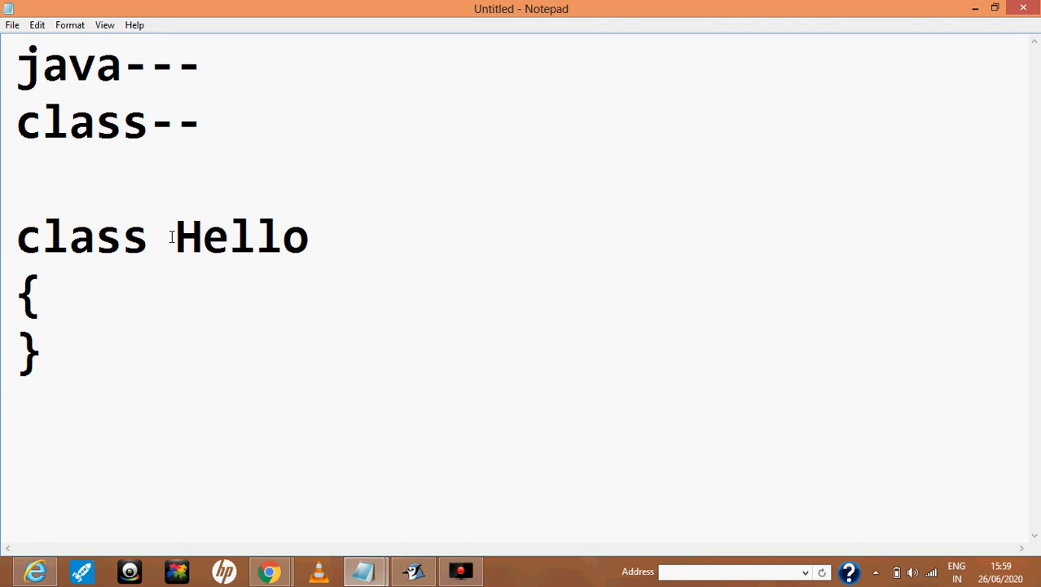
mouse_move(222, 62)
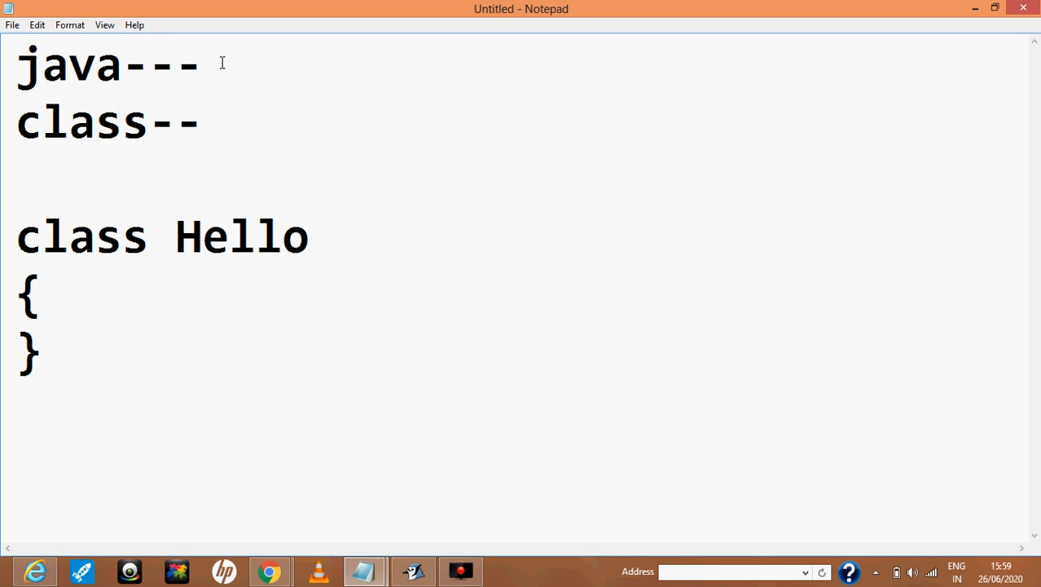
- Extend the first note to read 'java---case sensitive', correcting typos along the way
text(case s)
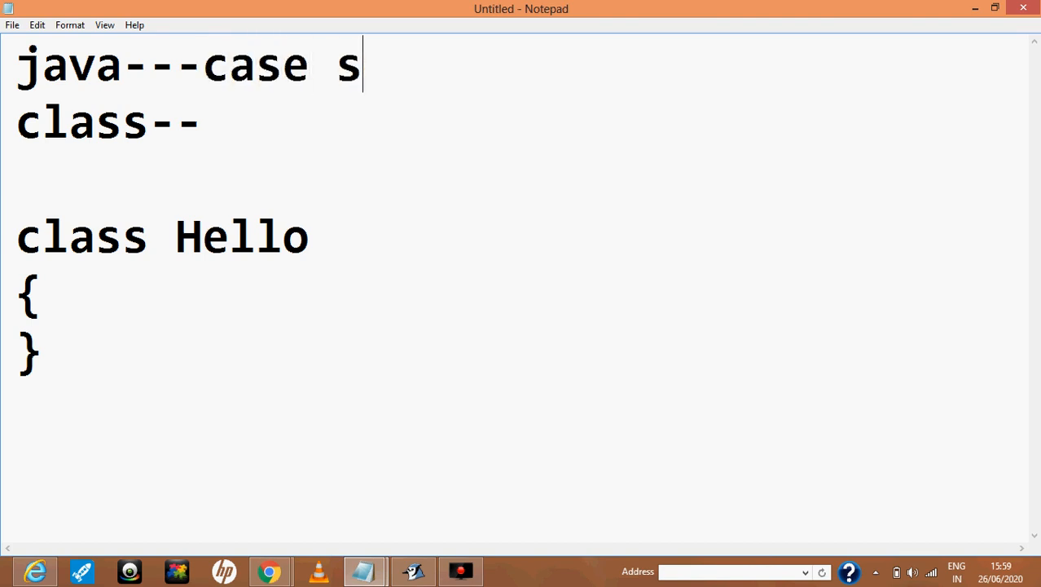
text(e)
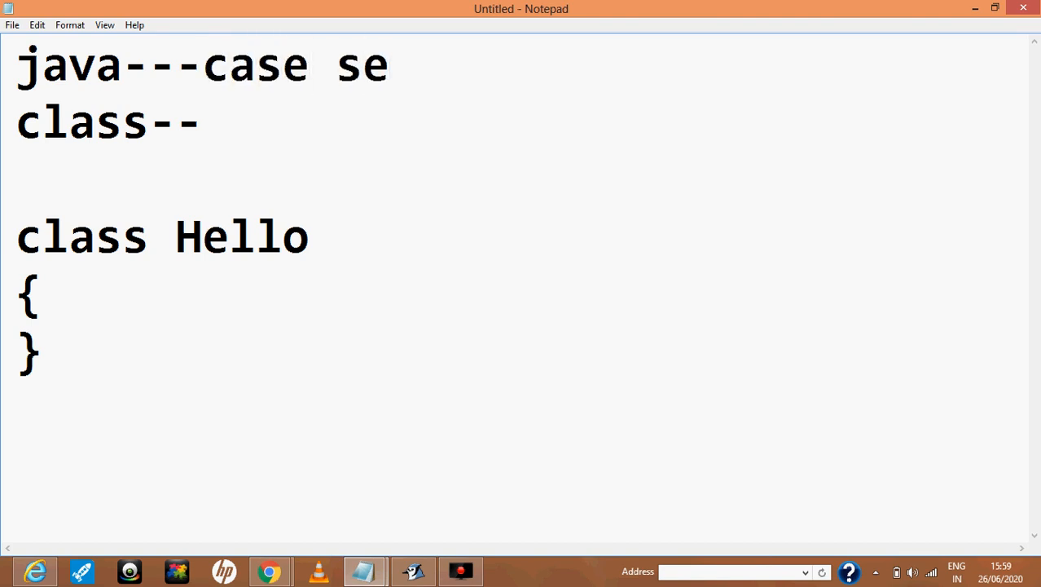
text(s=n)
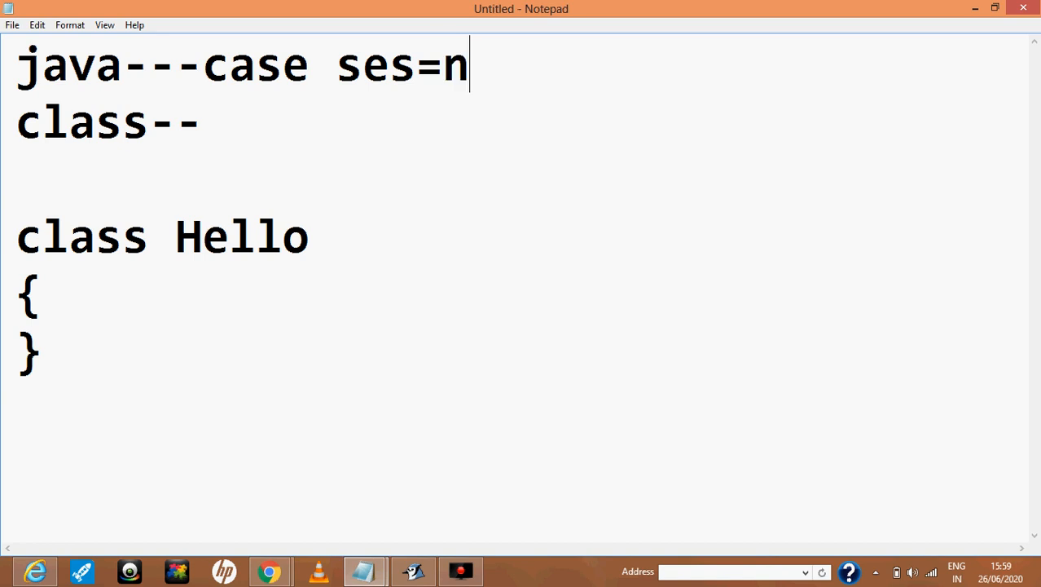
text(situve)
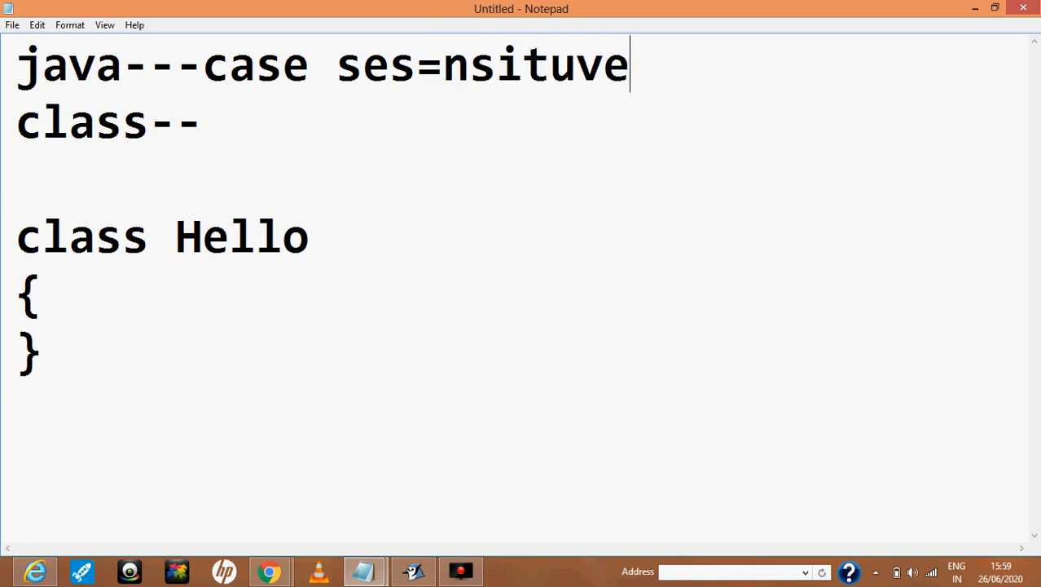
key(BackSpace)
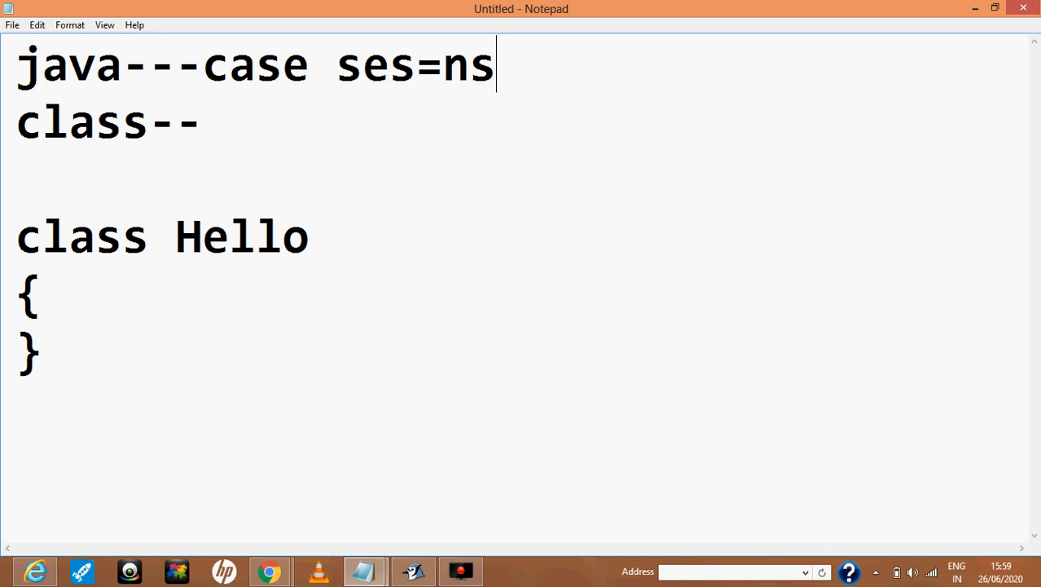
key(Backspace)
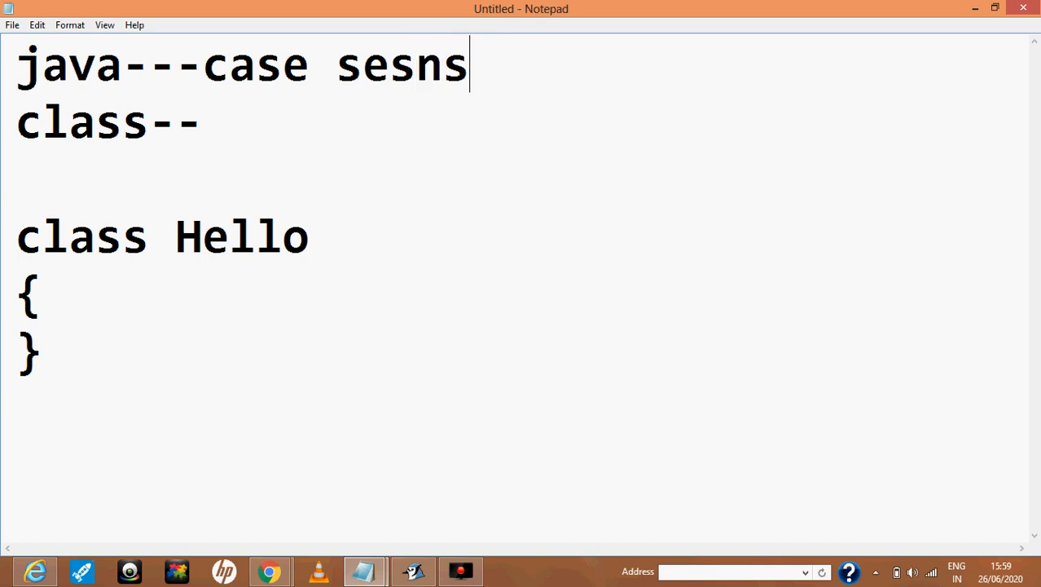
text(iti)
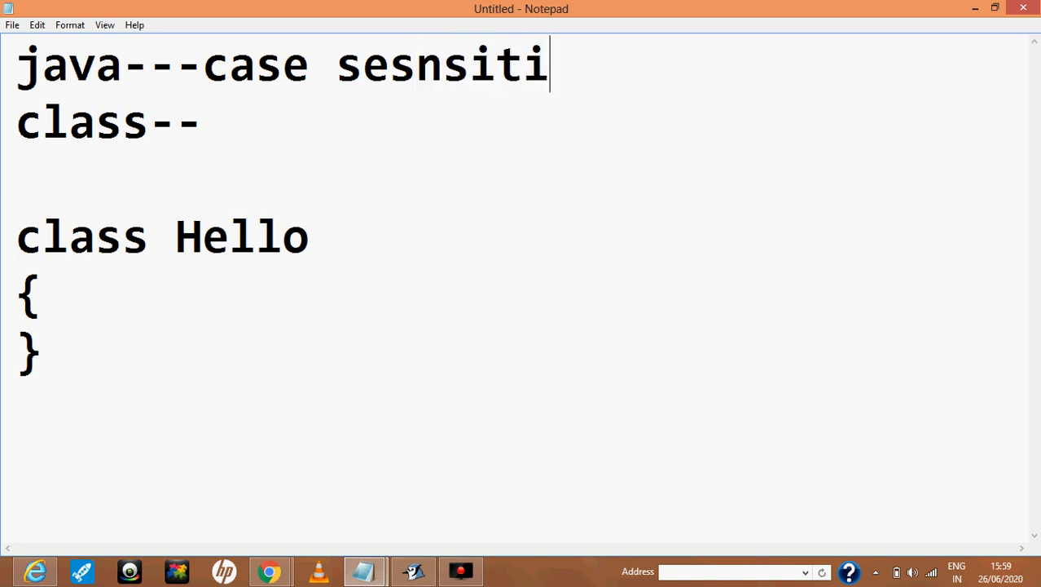
text(ve)
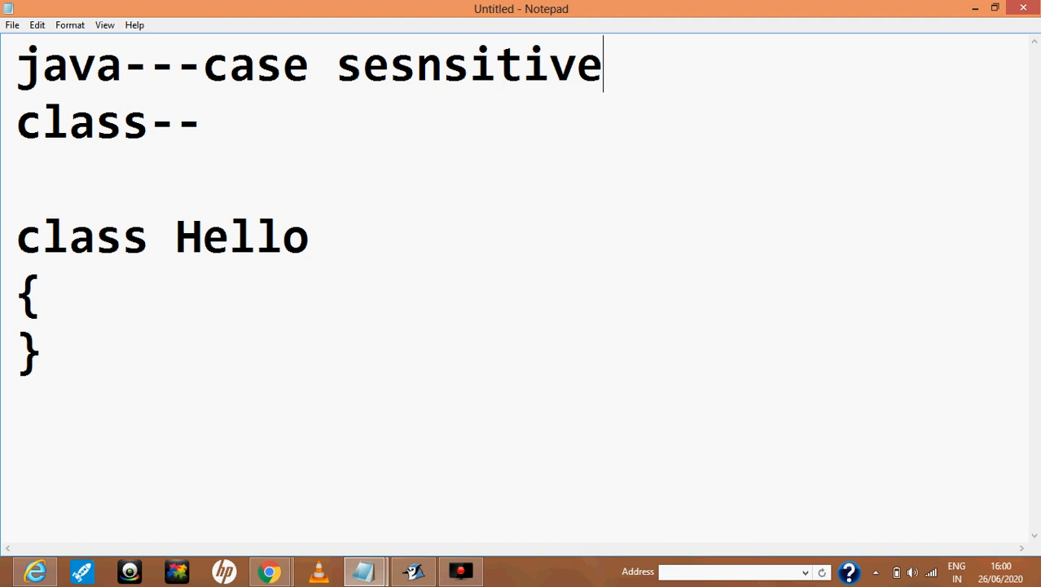
mouse_move(3, 110)
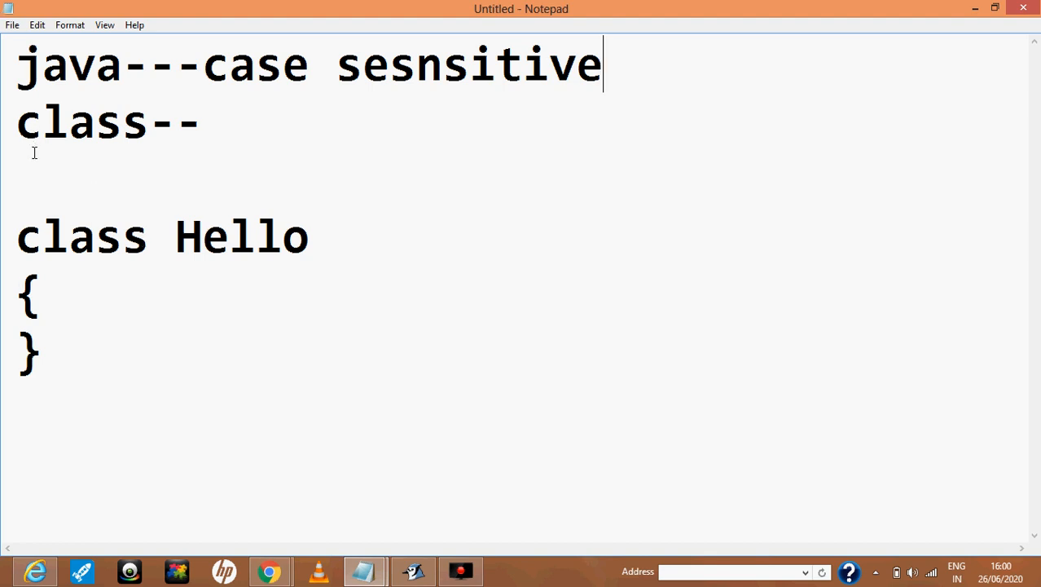
- Add the note line 'main()--' below 'class--'
text(main)
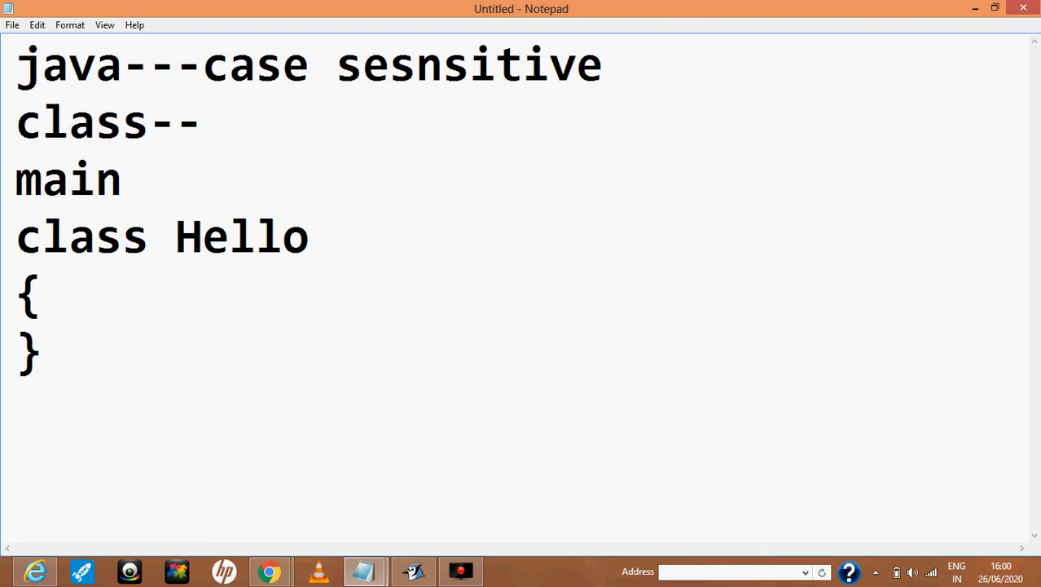
text(()--)
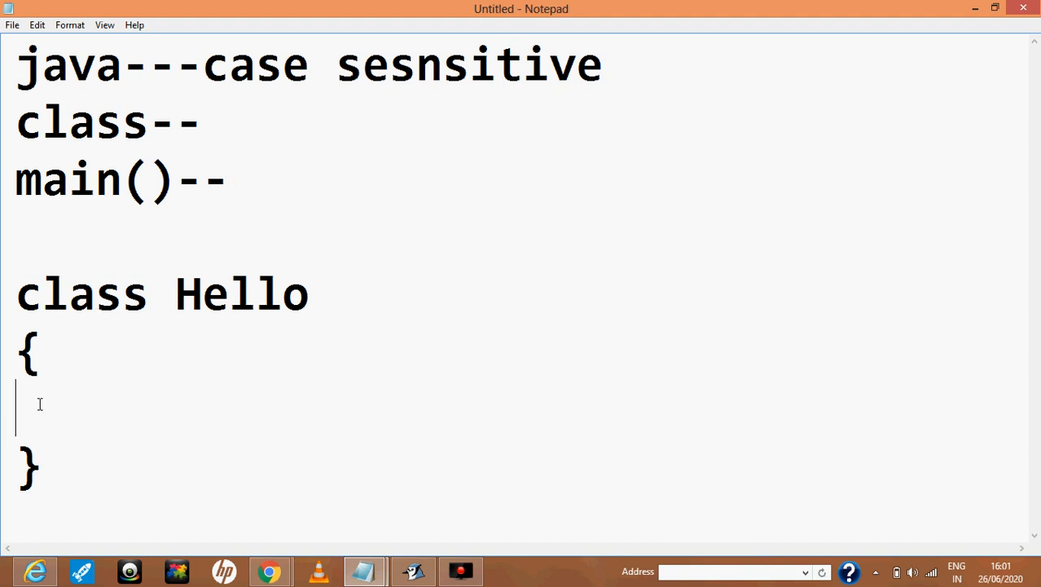
- Write 'public static void main()' inside the Hello class braces
text(public)
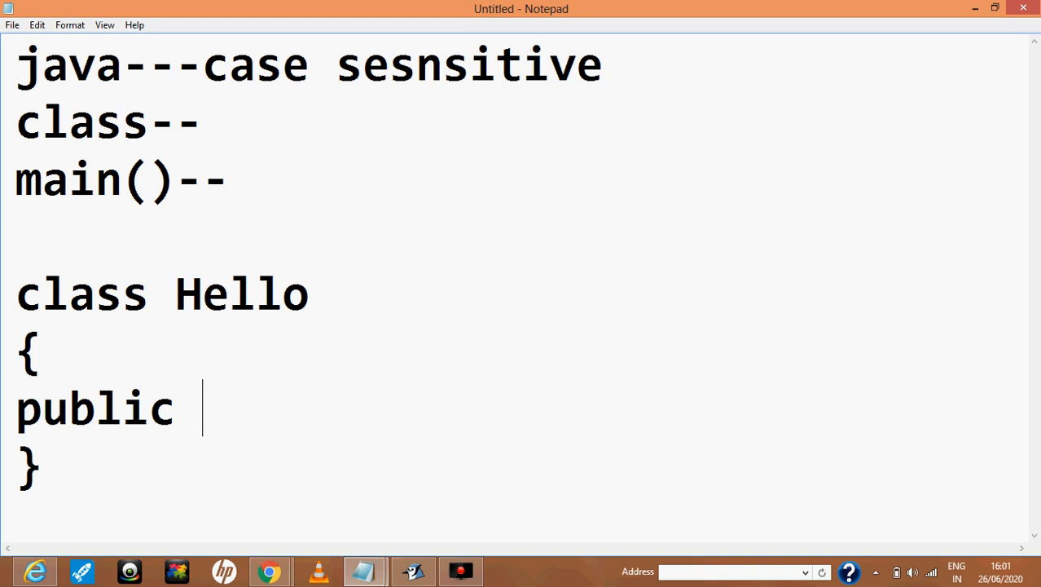
text(static v)
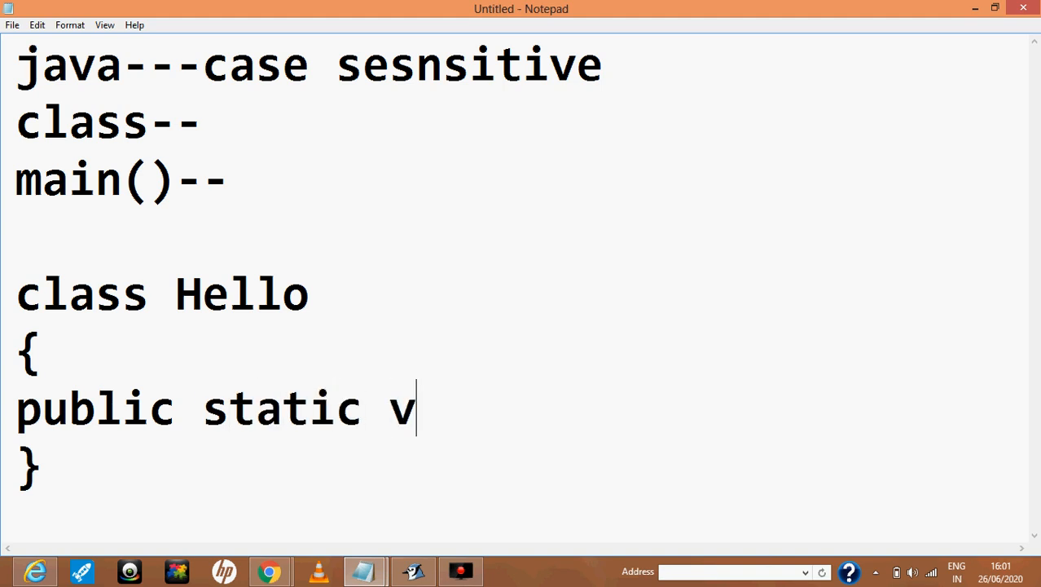
text(oid)
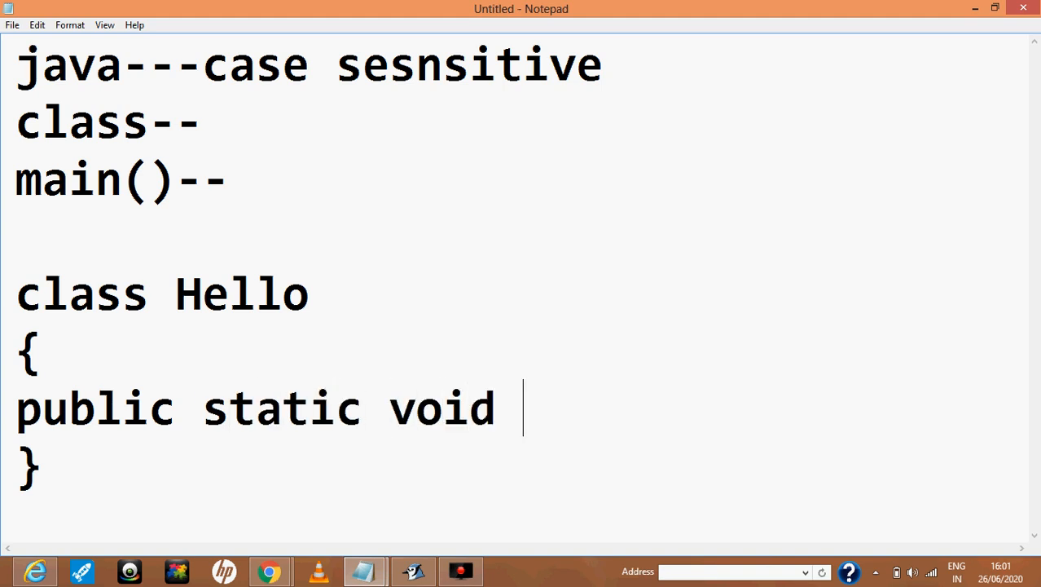
text(main())
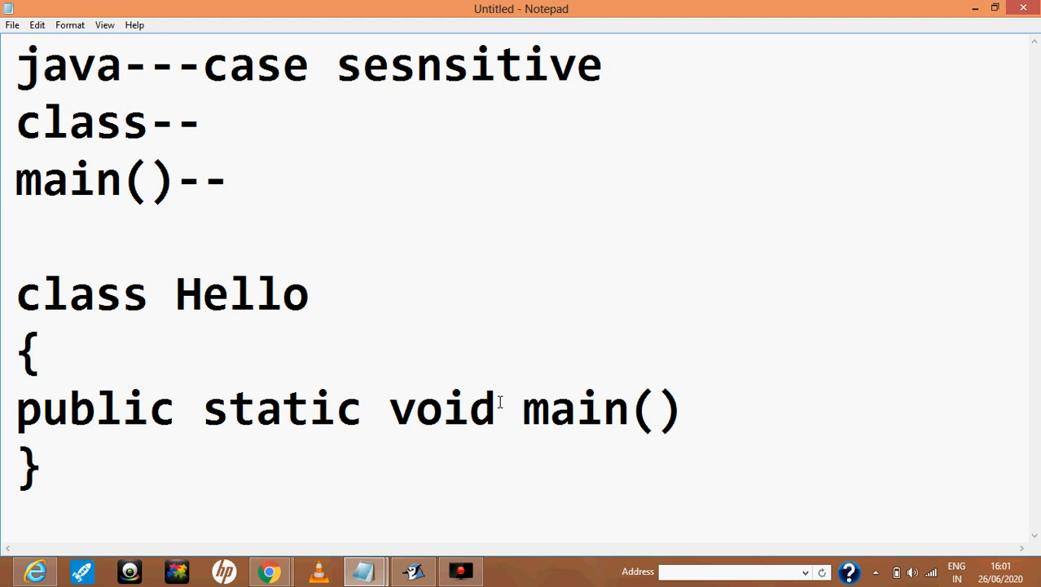
- Fill main's parentheses with 'String[] args' to complete the method header
double_click(655, 407)
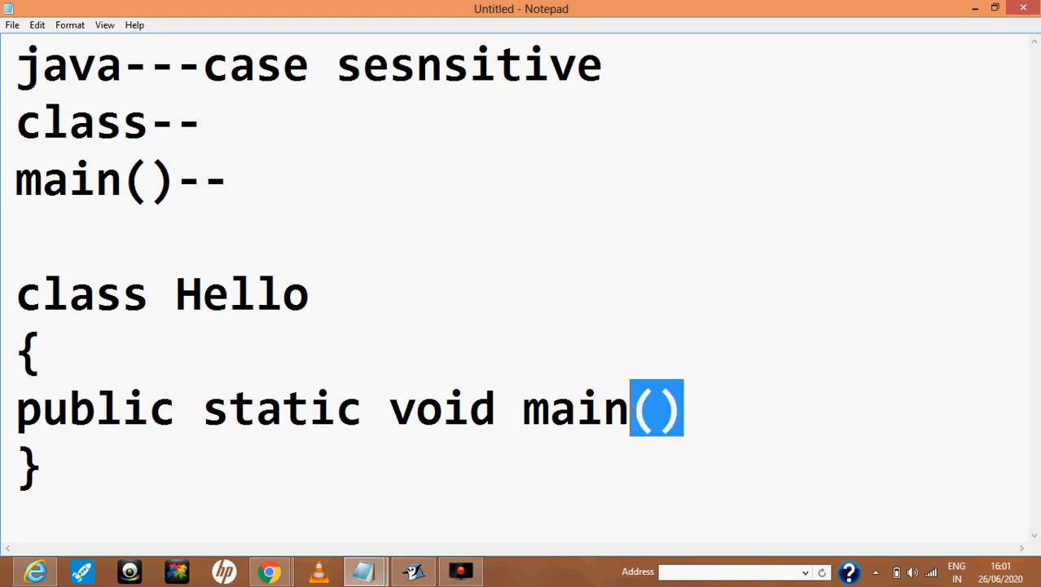
click(655, 408)
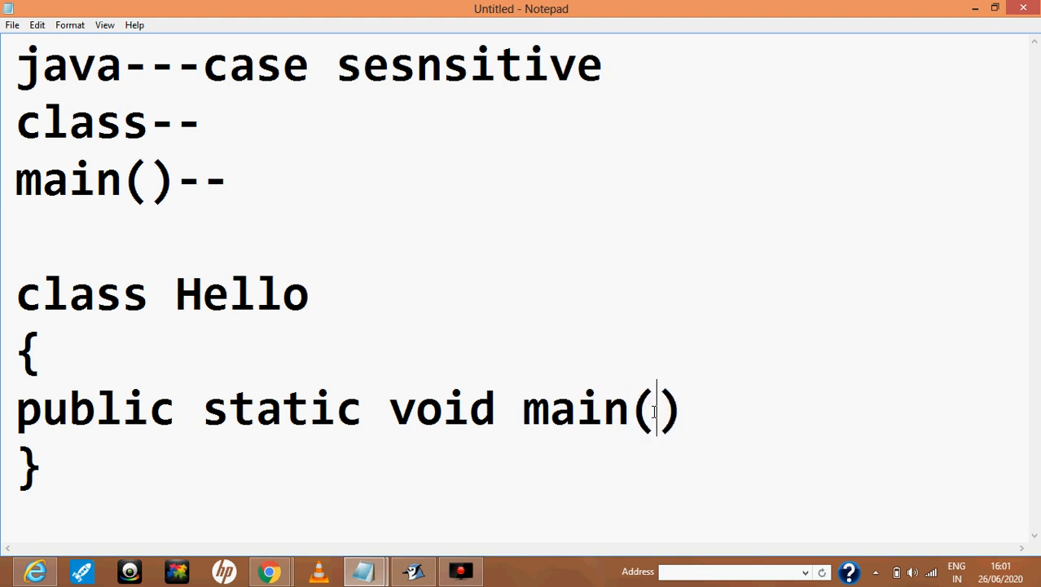
text(String)
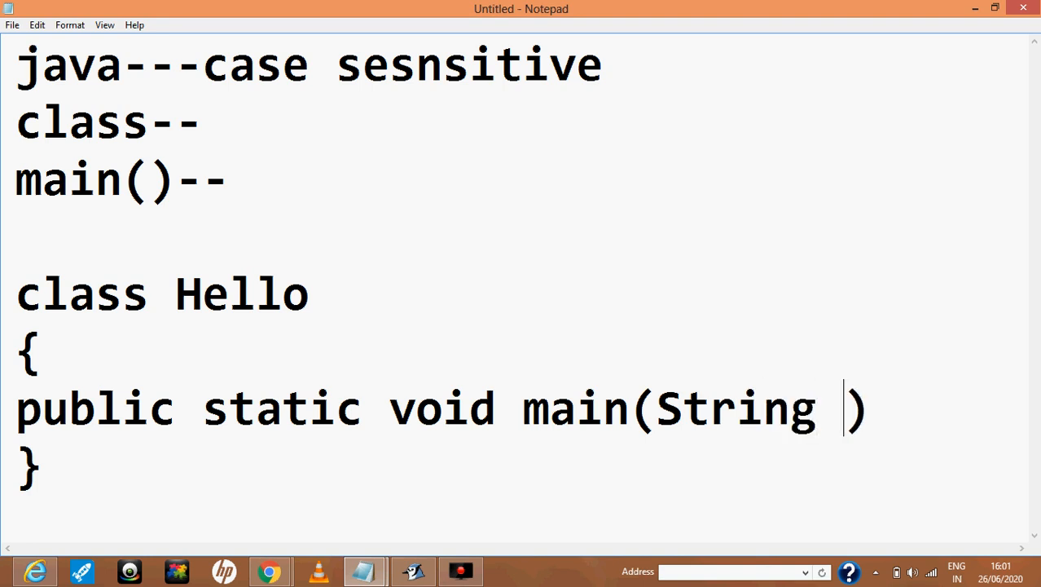
text(args)
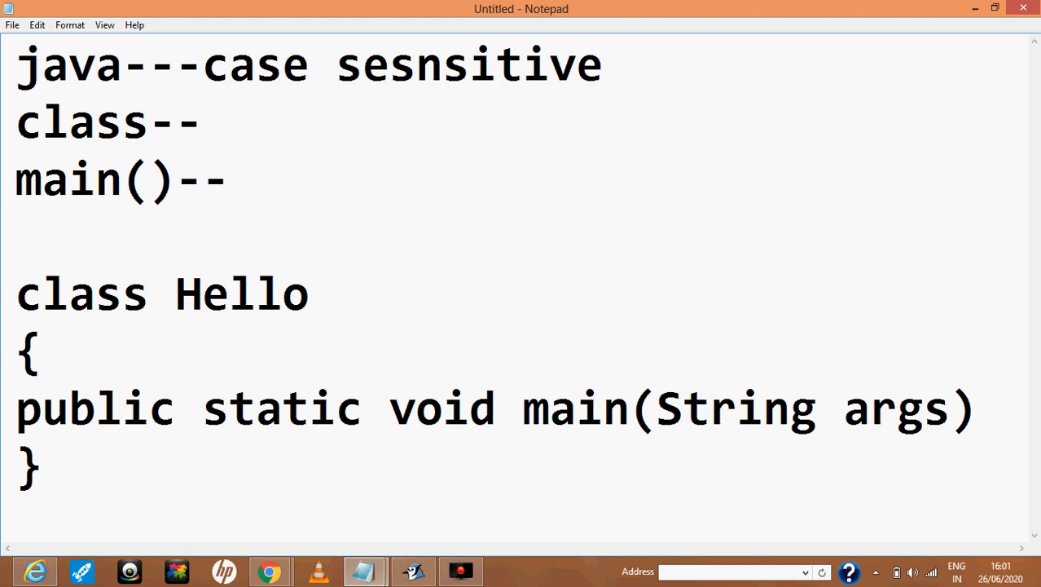
text([])
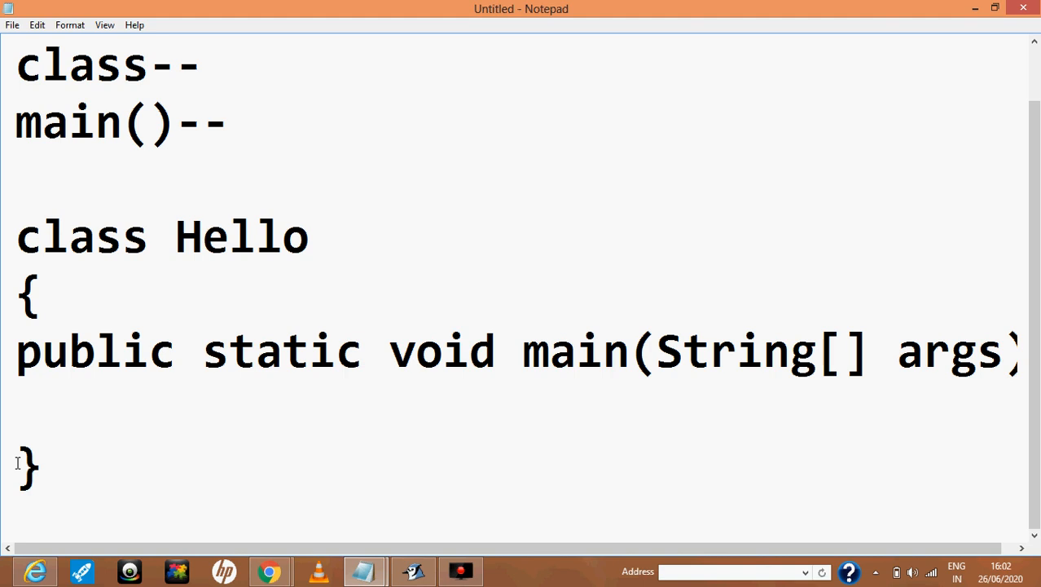
- Open main's body with a brace and begin the statement with 'Sys' on a new line
text({)
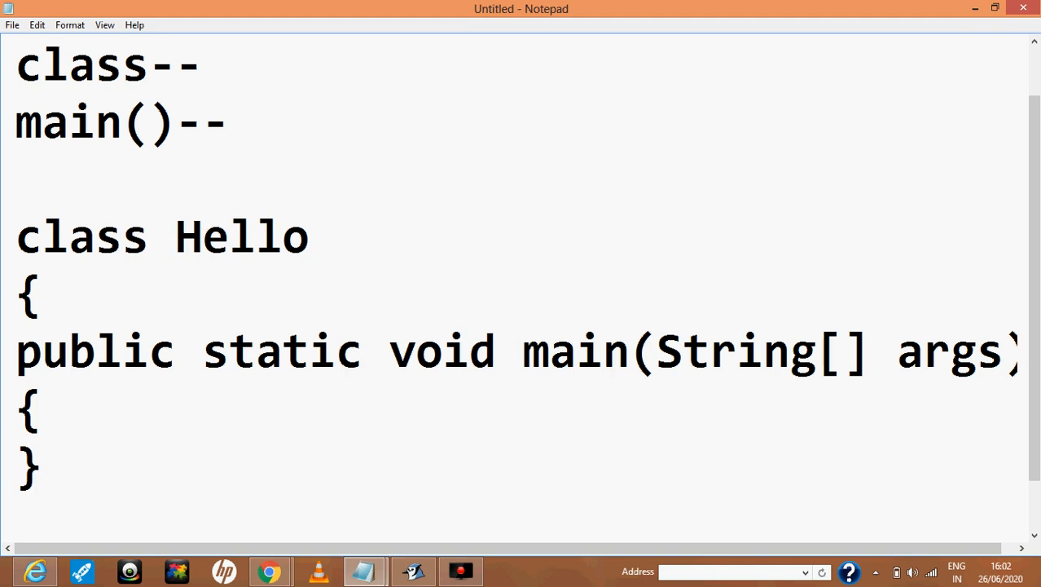
click(41, 464)
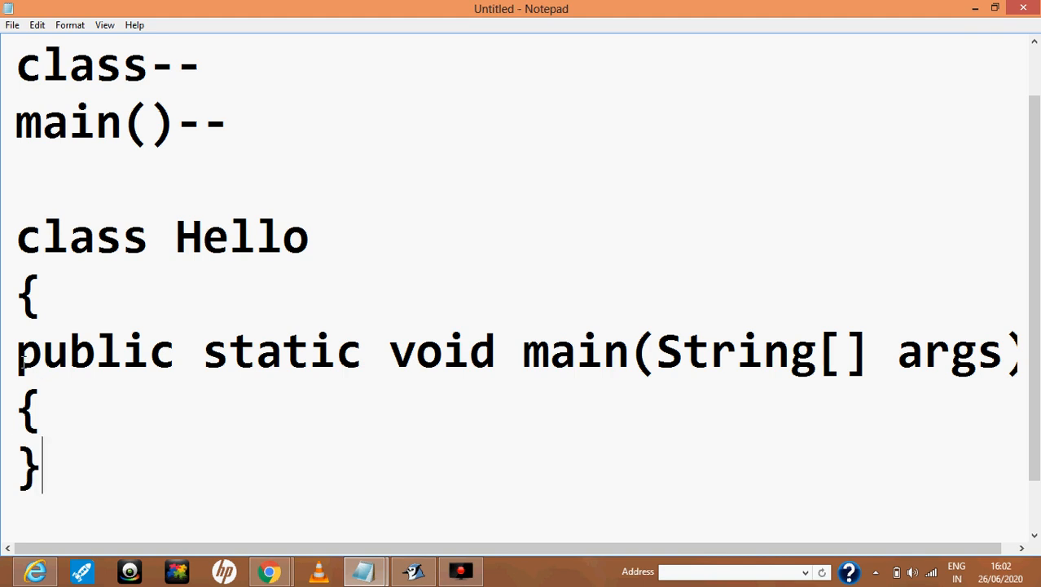
double_click(93, 351)
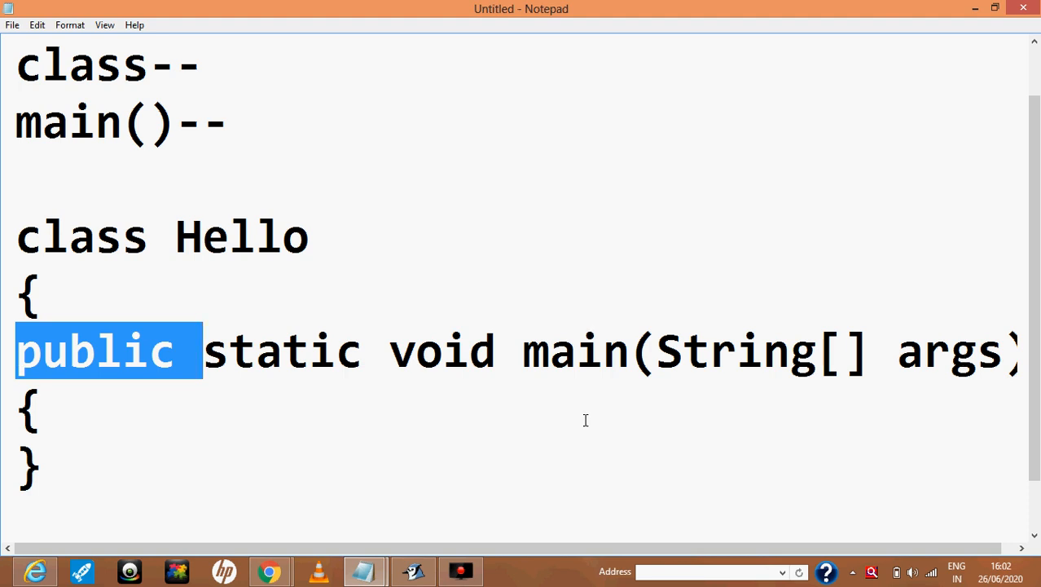
mouse_move(302, 437)
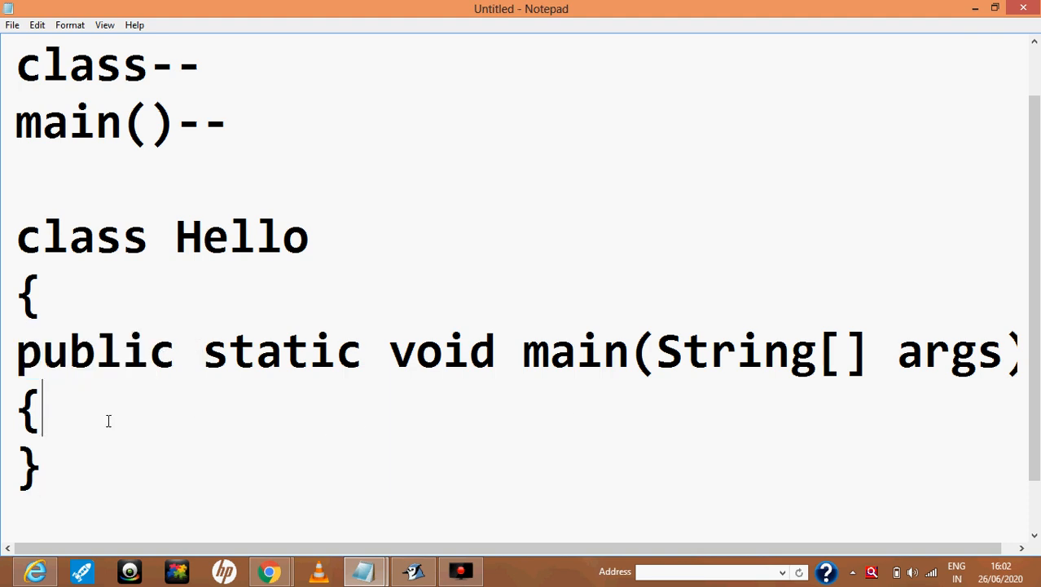
key(enter)
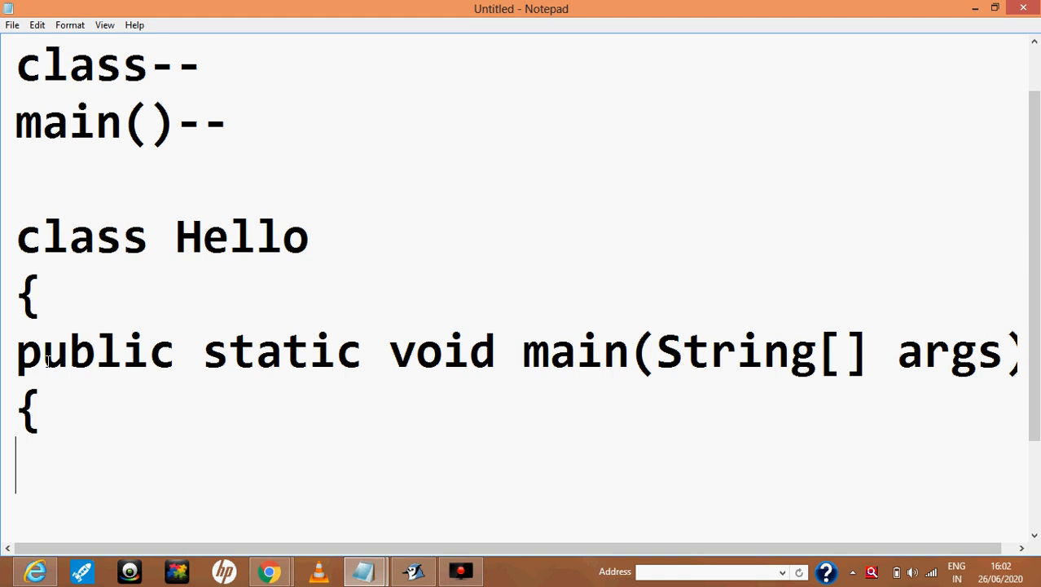
click(95, 351)
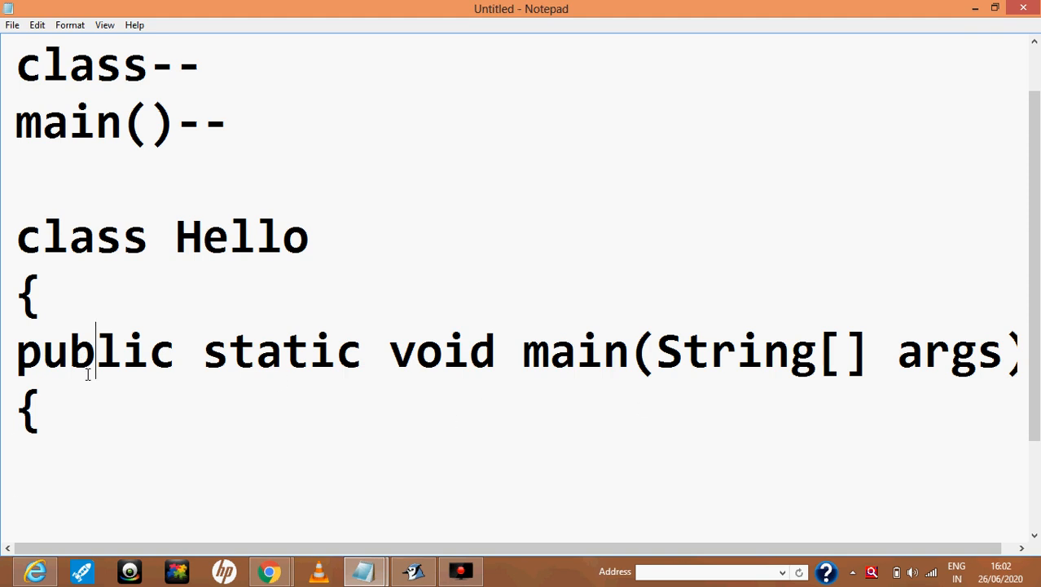
mouse_move(666, 360)
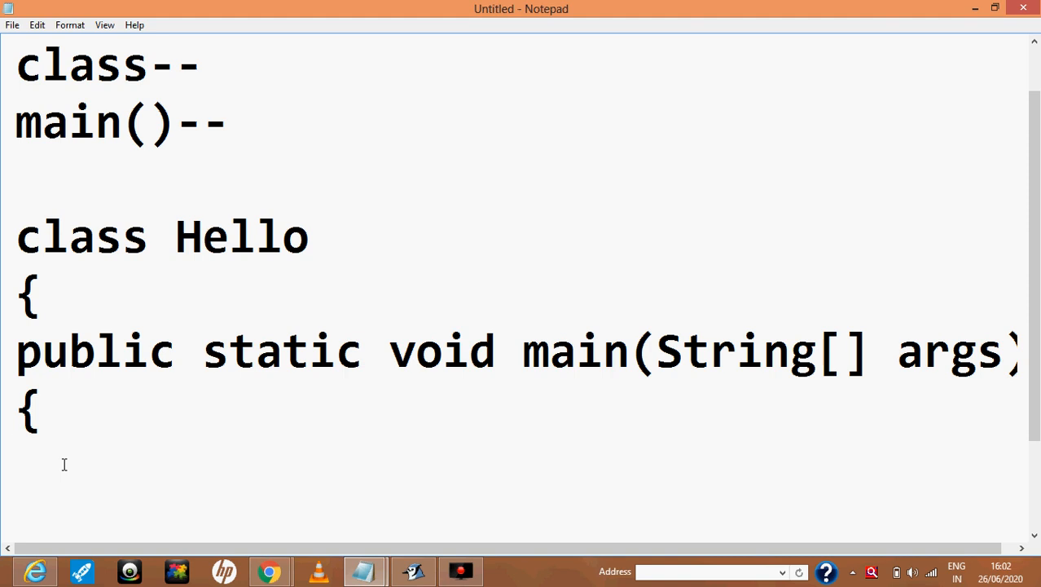
text(Sys)
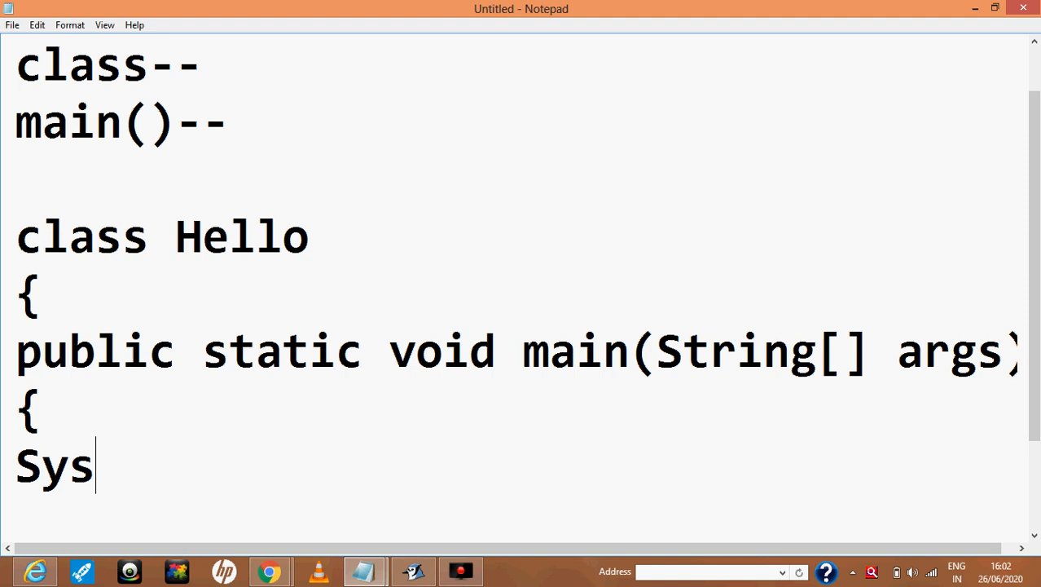
- Complete the statement System.out.println("hello how are you"); inside main
text(tem.o)
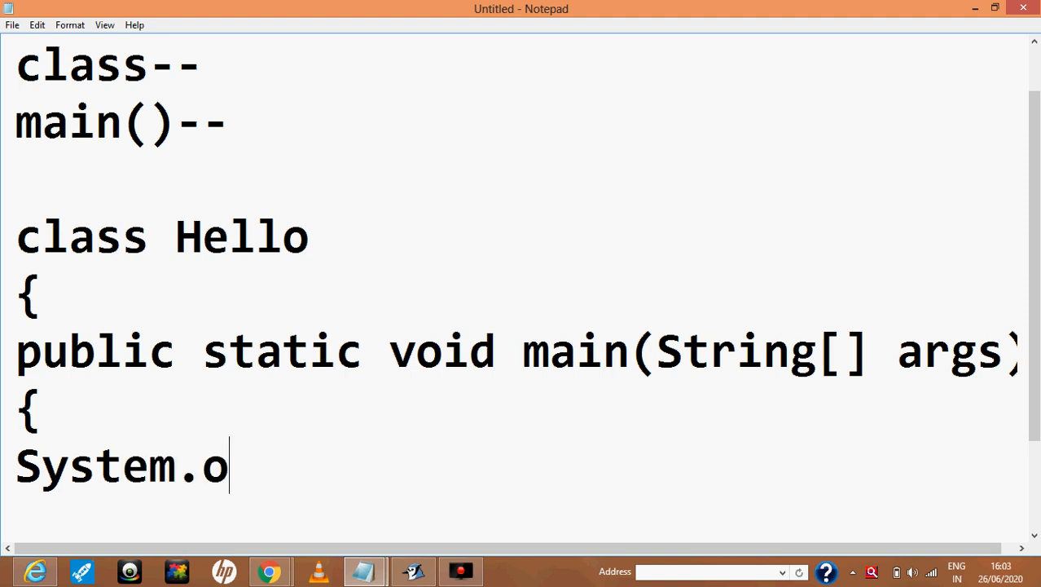
text(ut.pri)
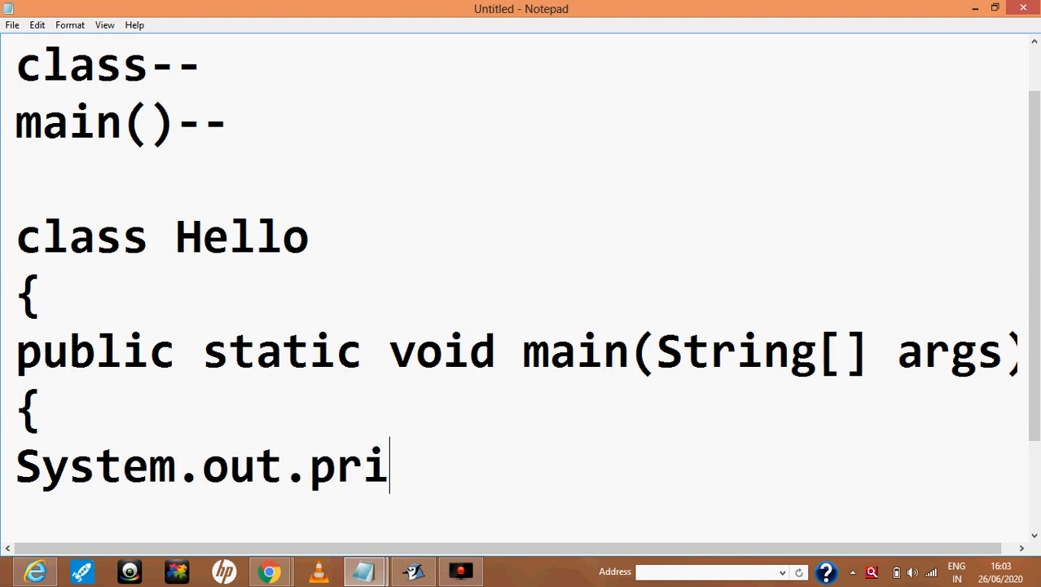
text(ntln)
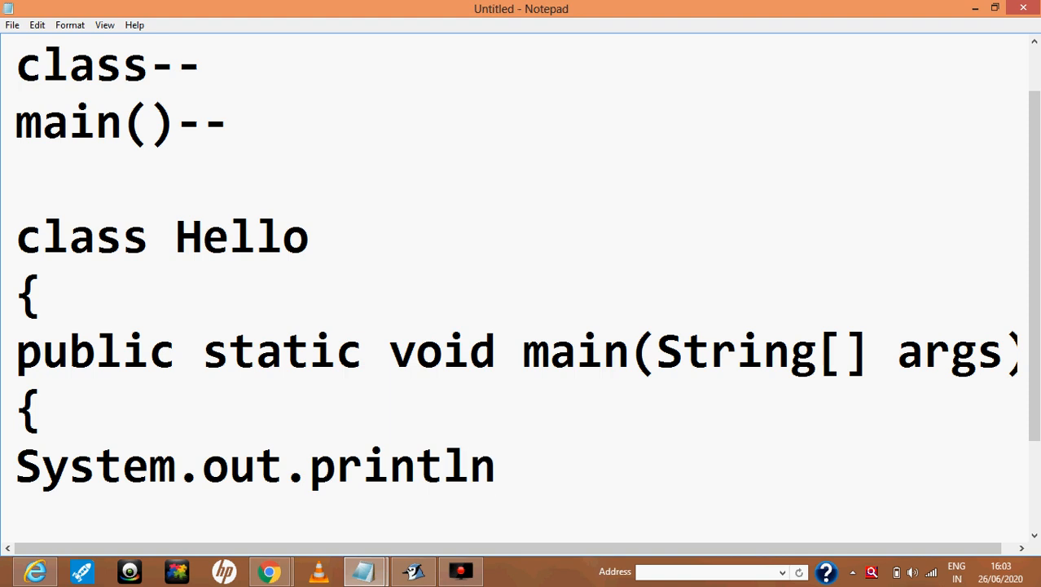
text(())
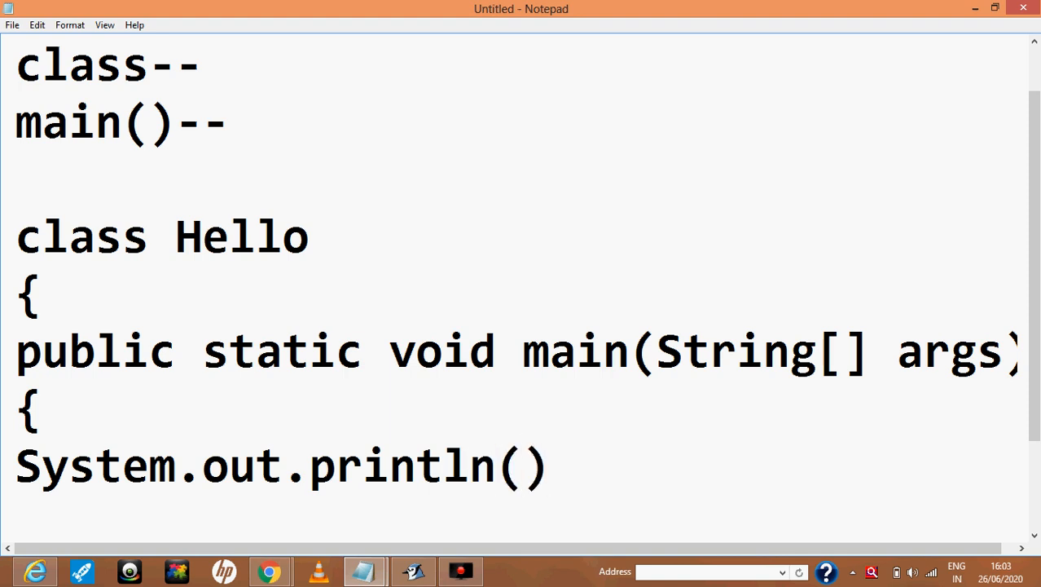
text("")
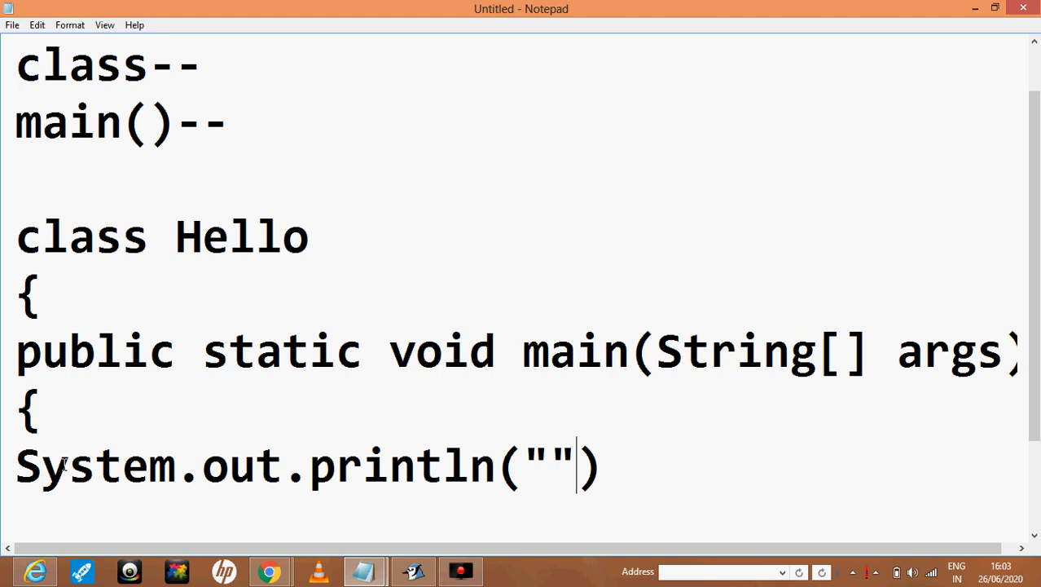
text(he)
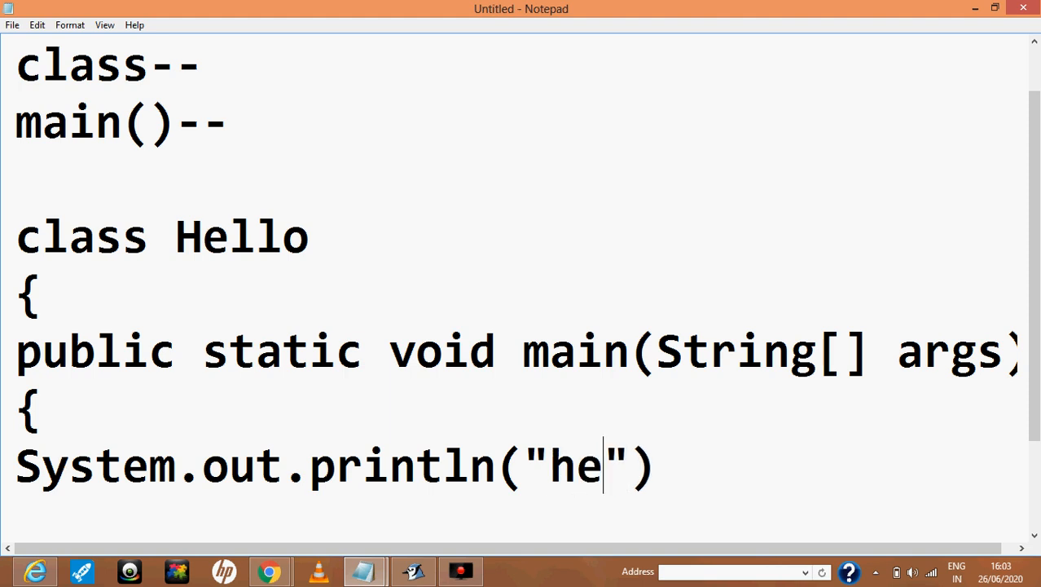
text(llo how)
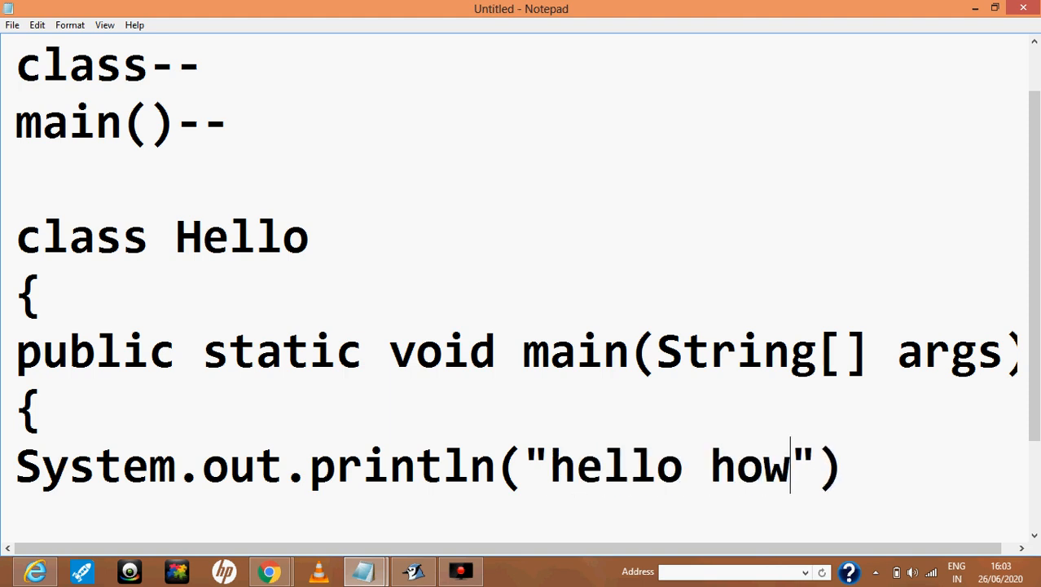
text(are you?)
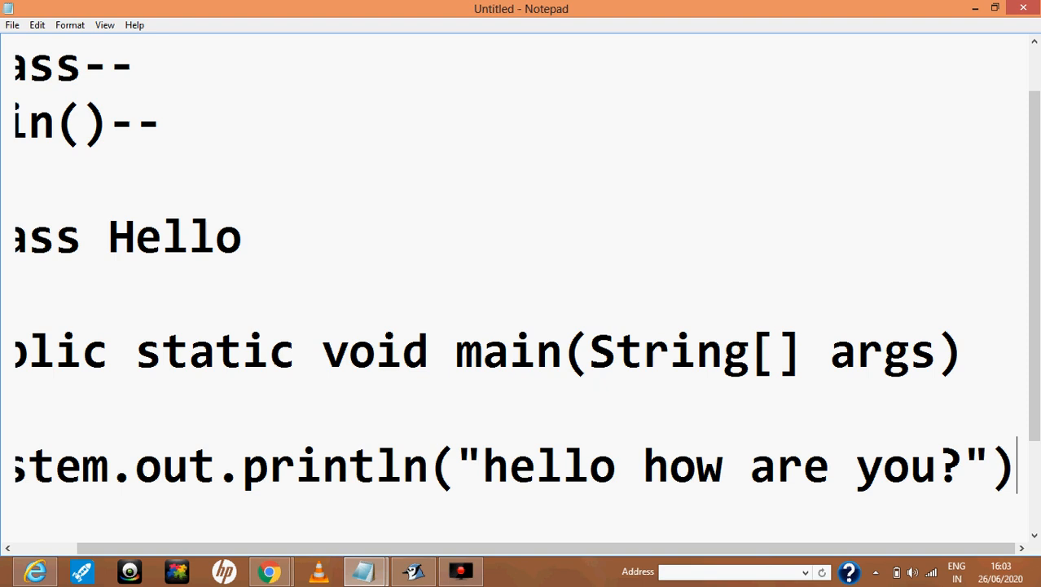
text(;)
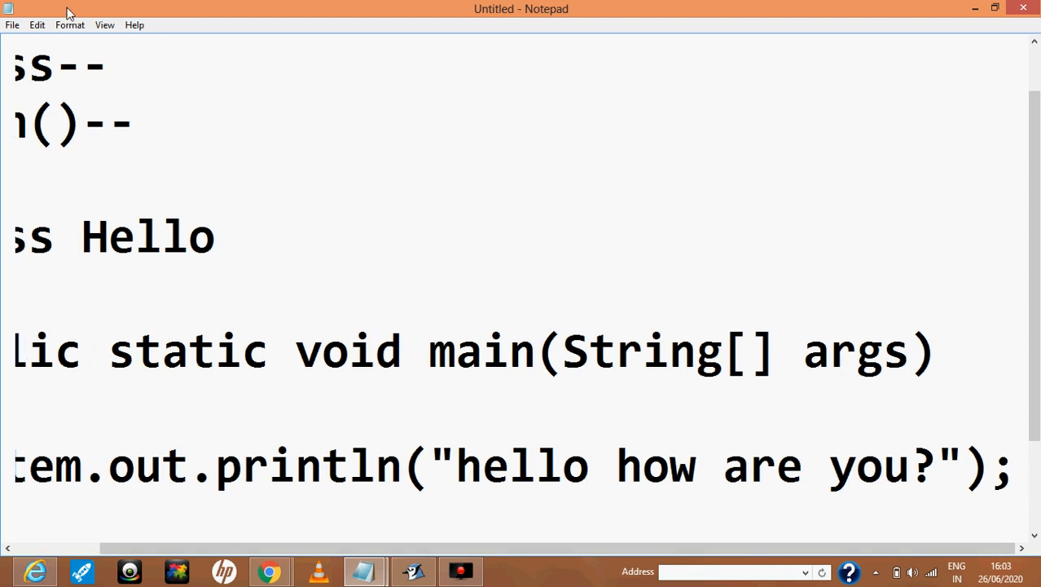
- Choose a smaller text size for the program in the Font settings
click(69, 25)
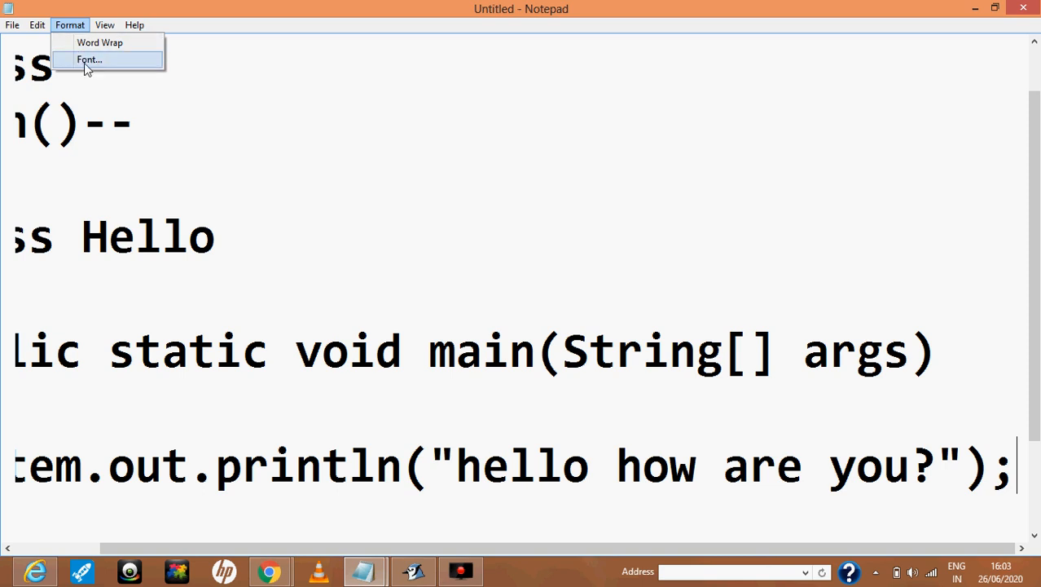
click(88, 58)
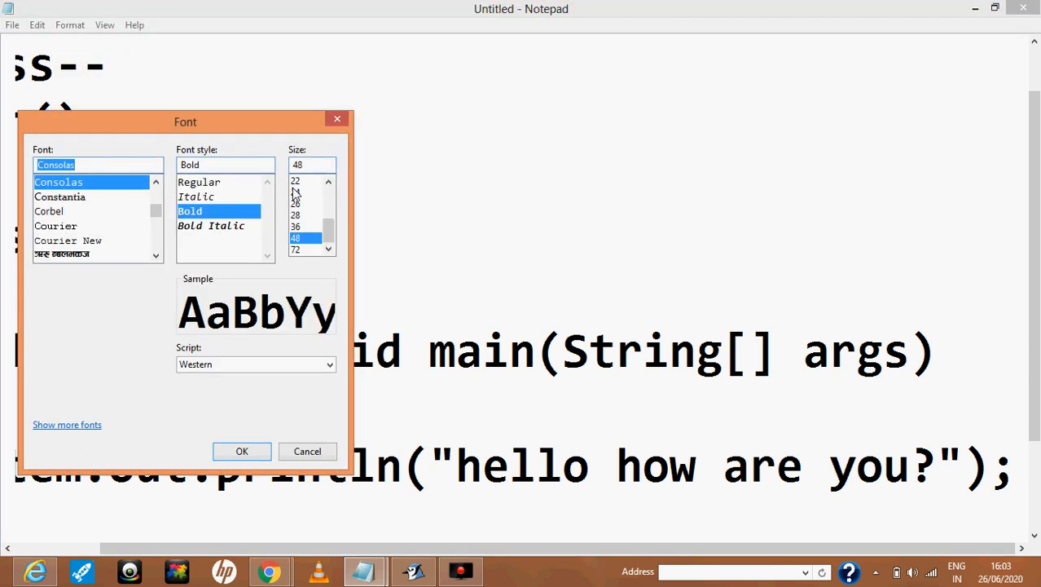
click(241, 450)
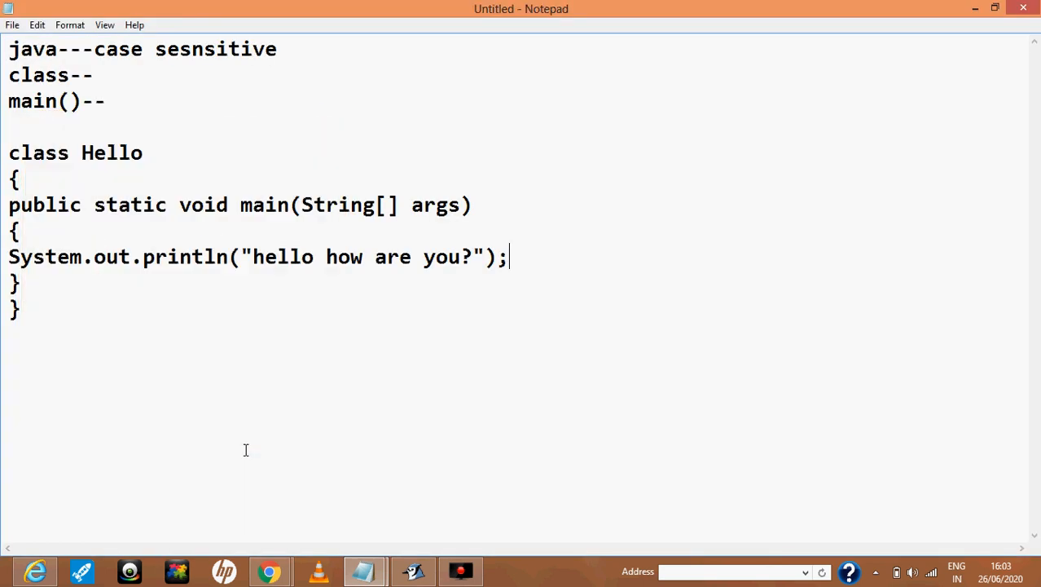
mouse_move(39, 273)
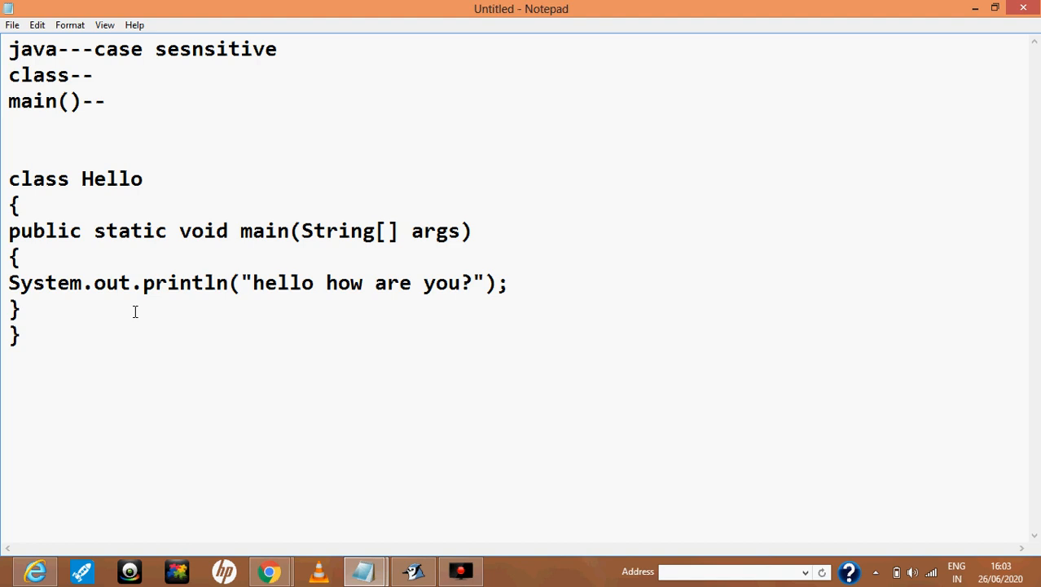
mouse_move(446, 297)
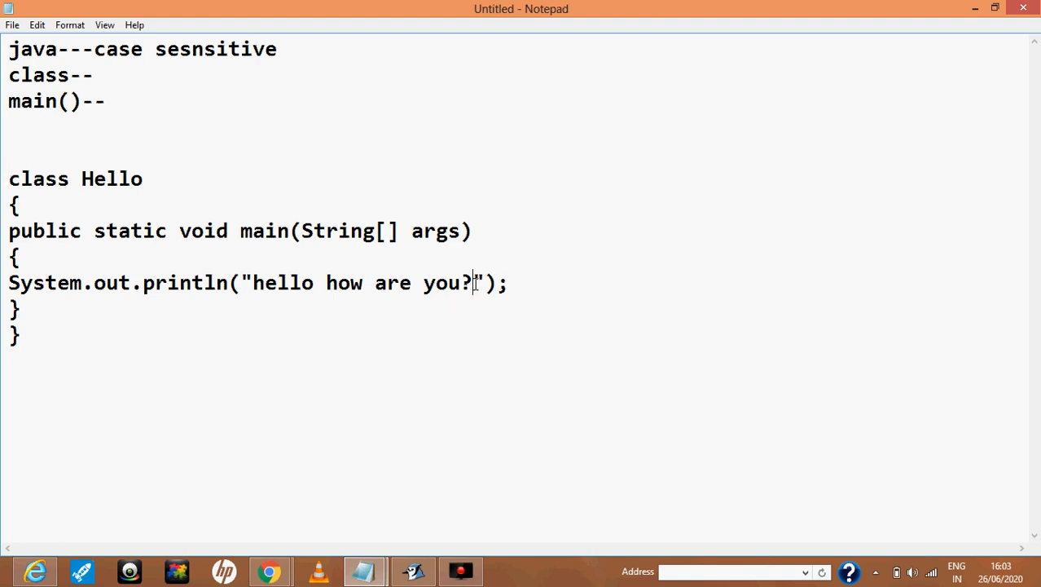
key(BackSpace)
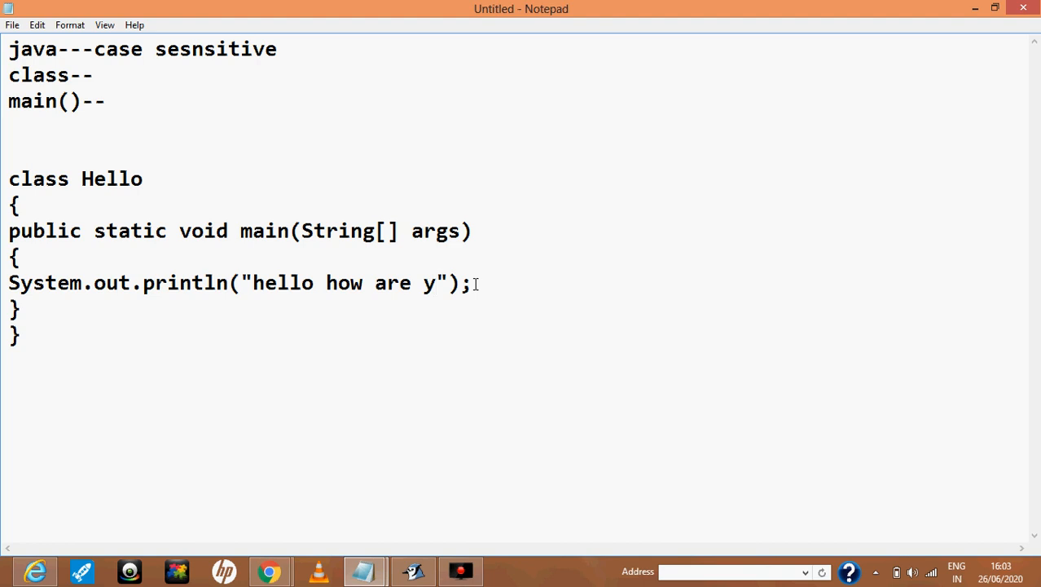
text(ou?)
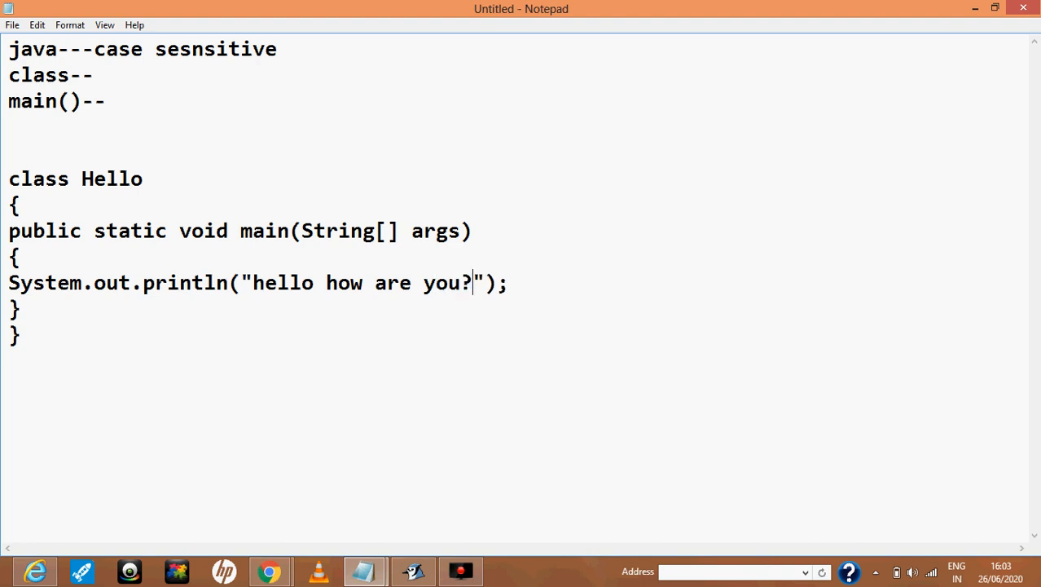
mouse_move(518, 189)
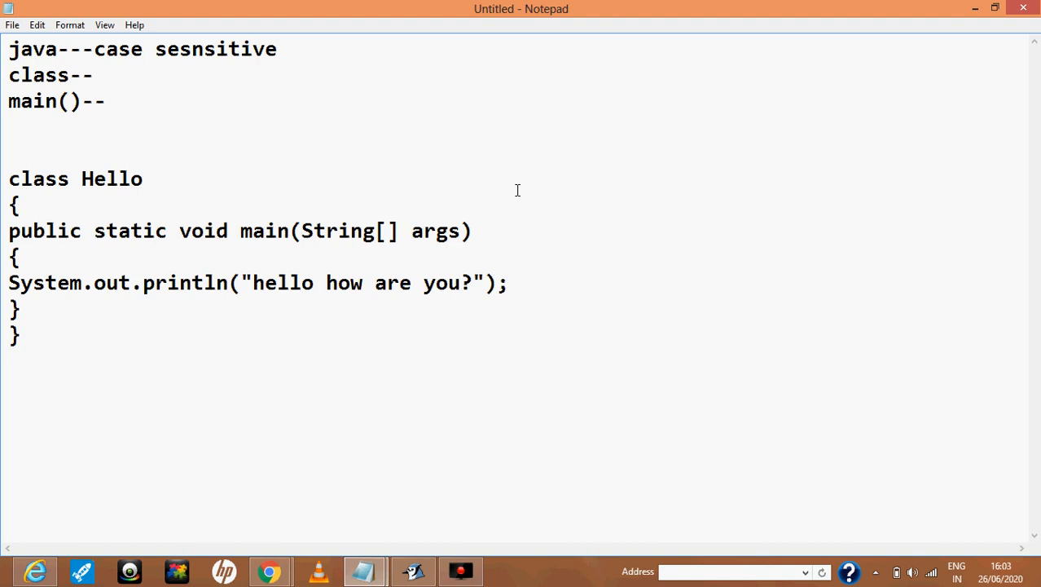
mouse_move(78, 262)
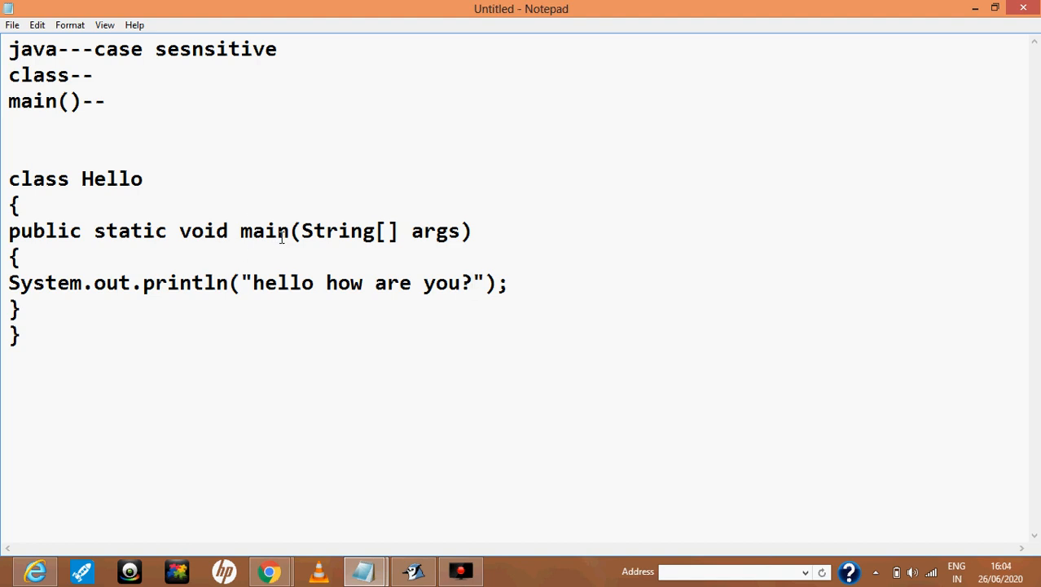
mouse_move(172, 208)
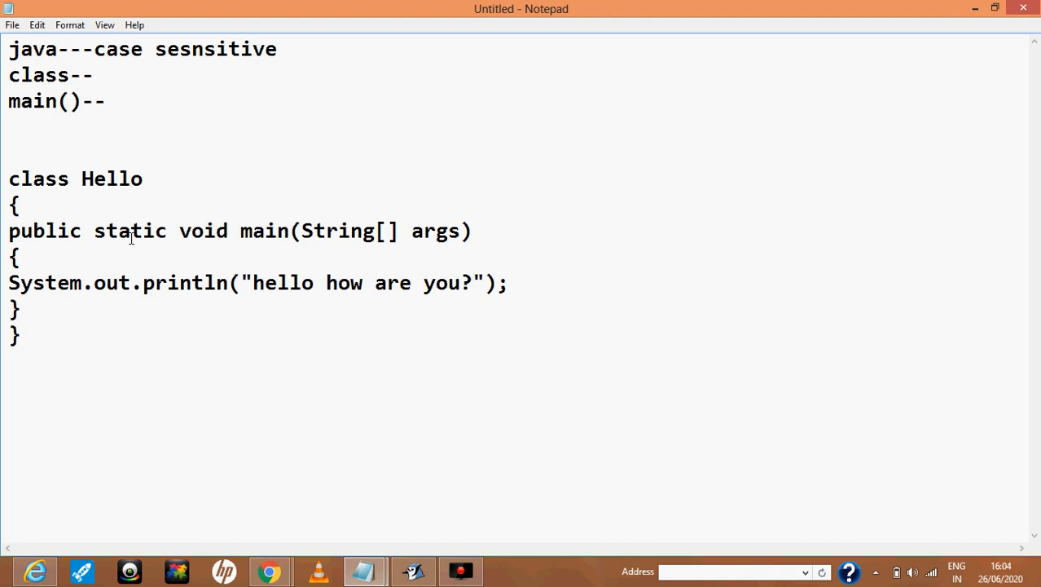
mouse_move(150, 241)
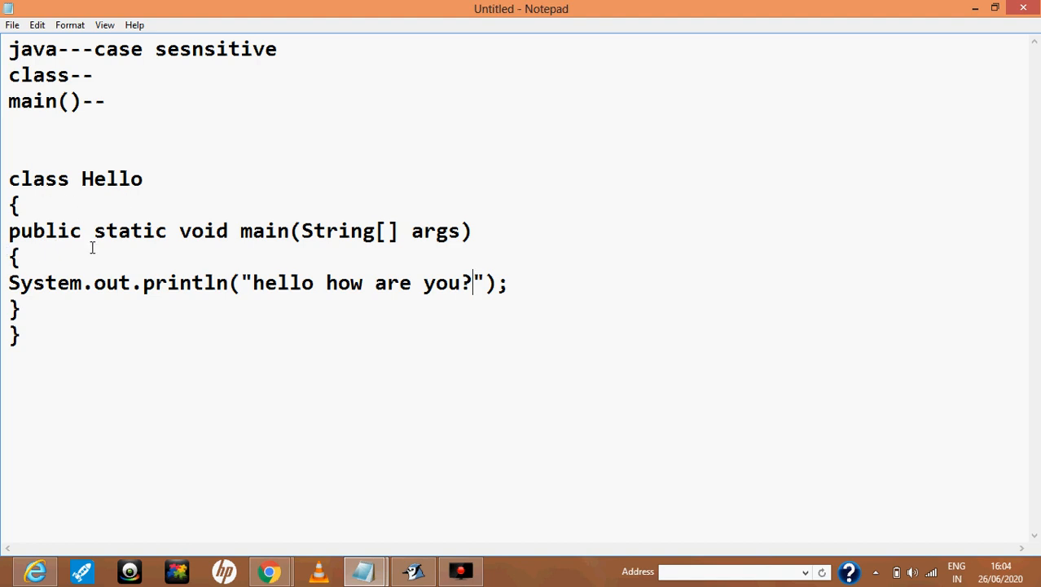
mouse_move(260, 244)
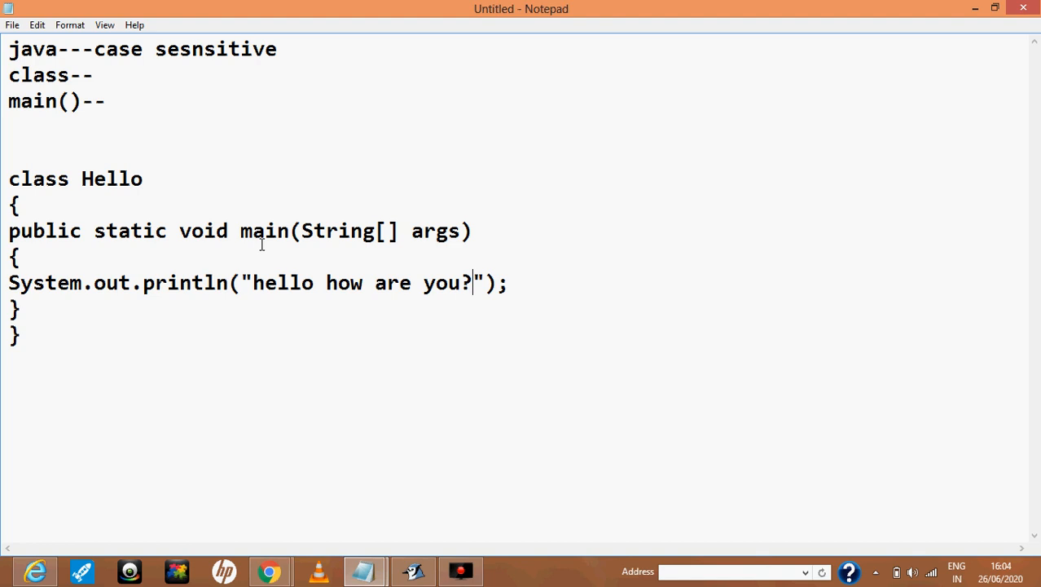
double_click(44, 231)
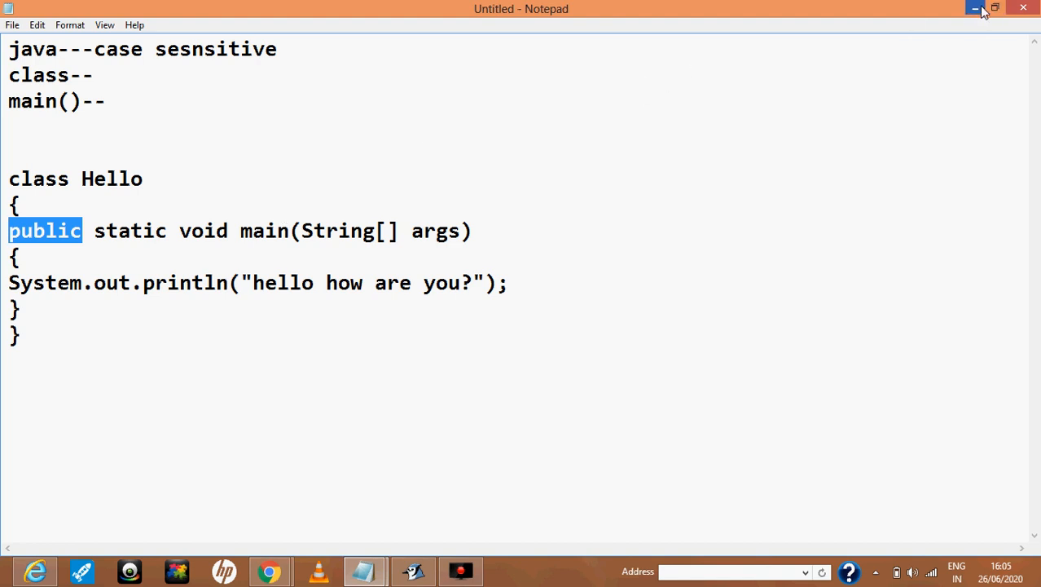
- Minimize Notepad to reveal the BlueJ rashmi project class diagram
click(974, 8)
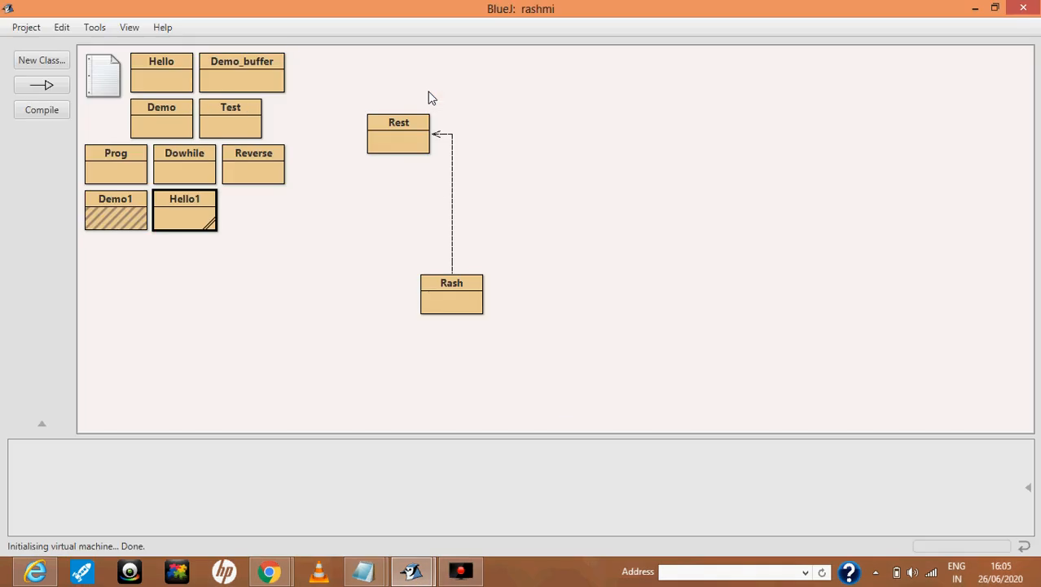
mouse_move(236, 62)
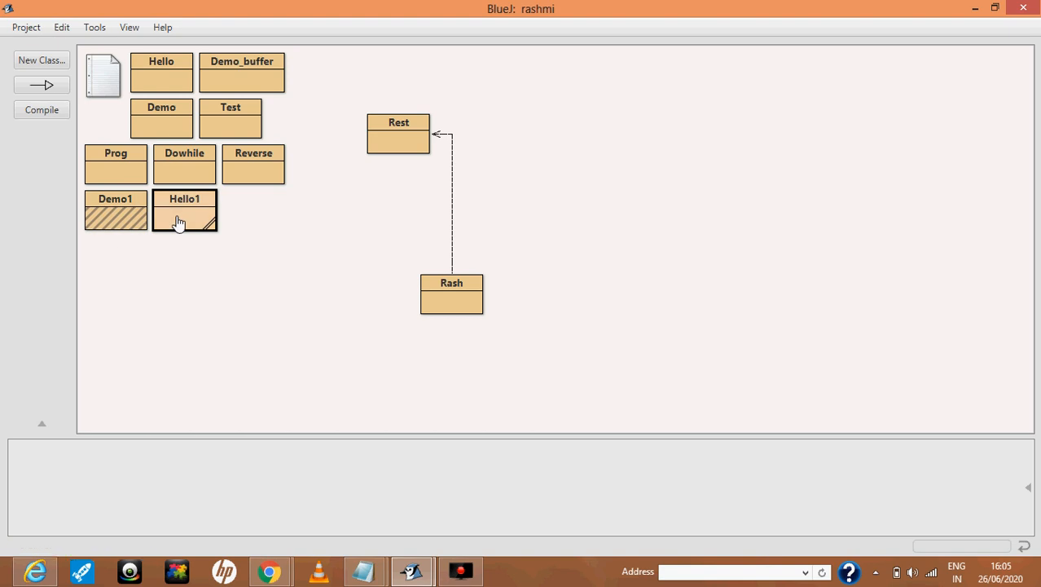
- Open the Hello1 class source in a maximized BlueJ editor
double_click(184, 210)
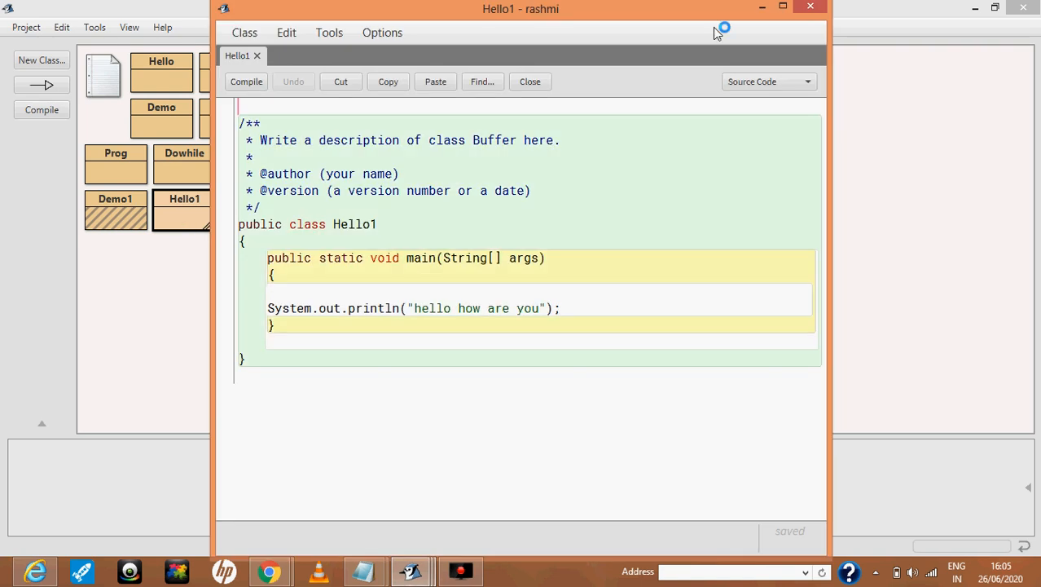
click(780, 7)
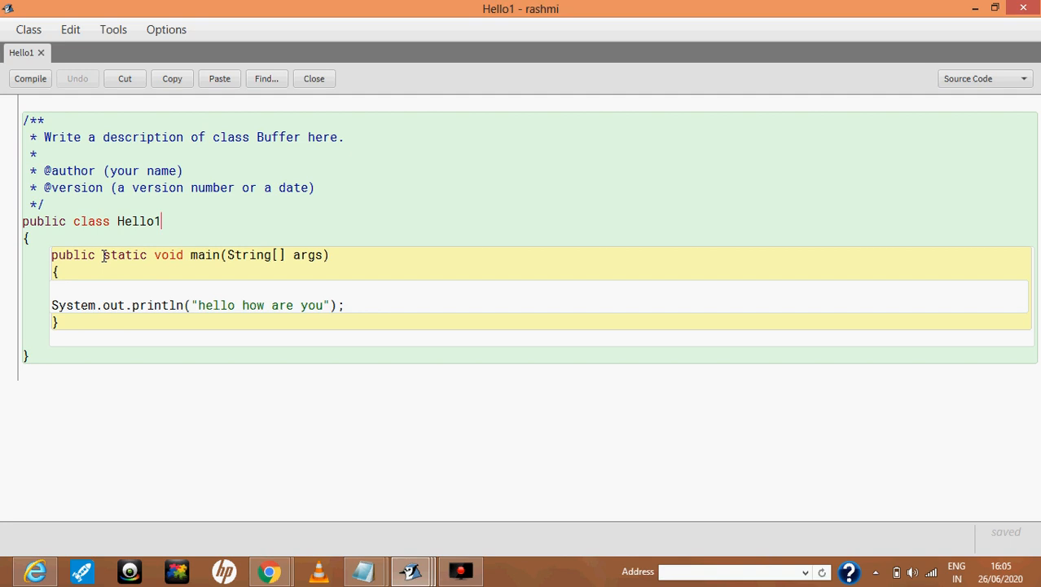
mouse_move(275, 275)
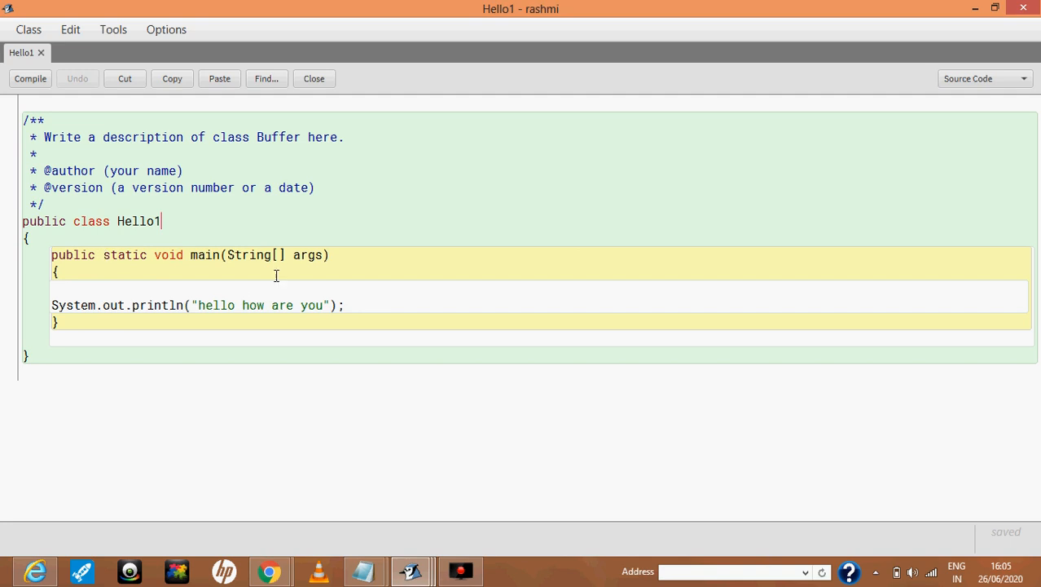
mouse_move(207, 297)
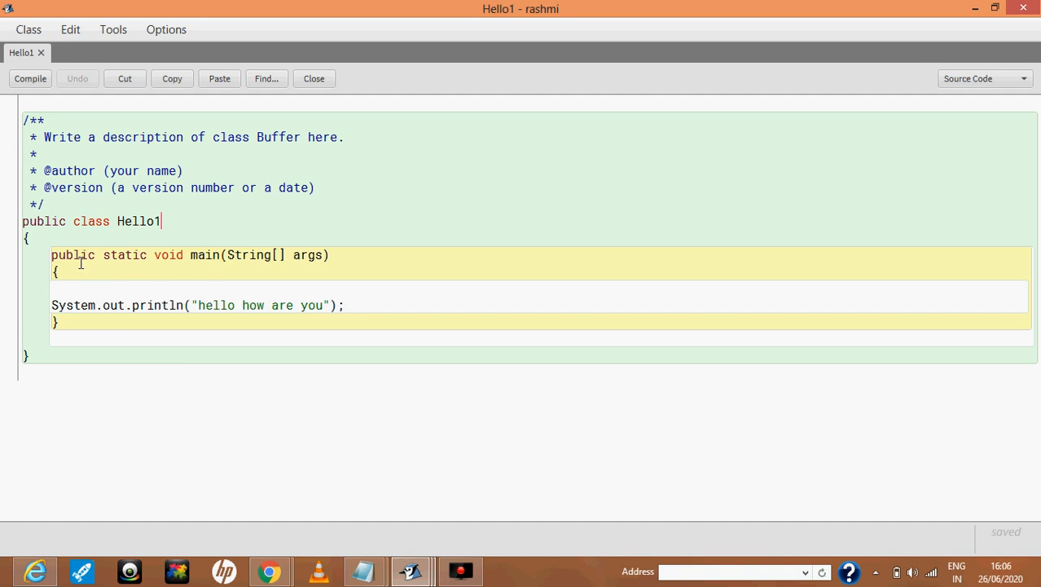
mouse_move(130, 266)
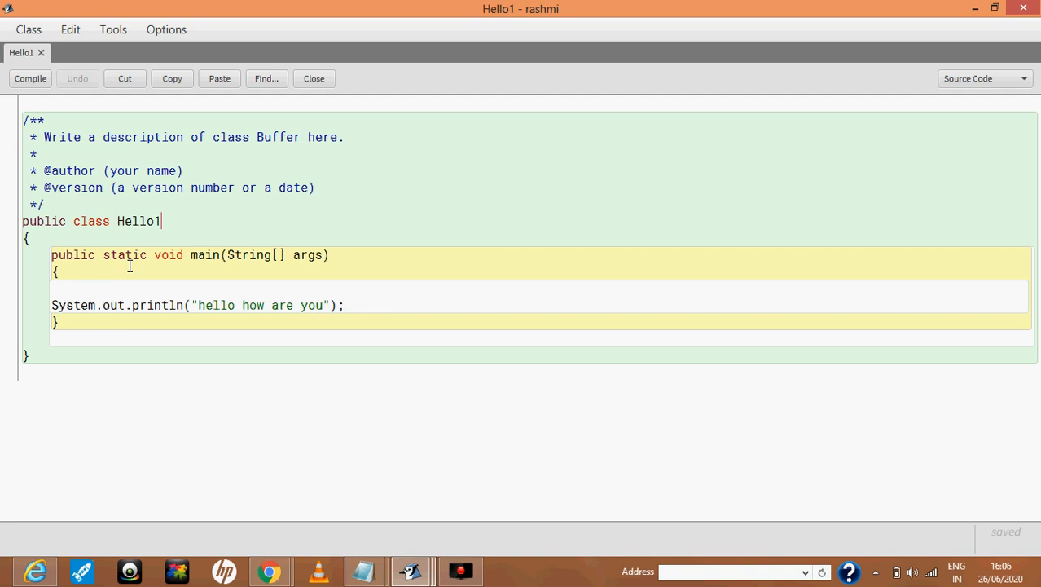
mouse_move(90, 120)
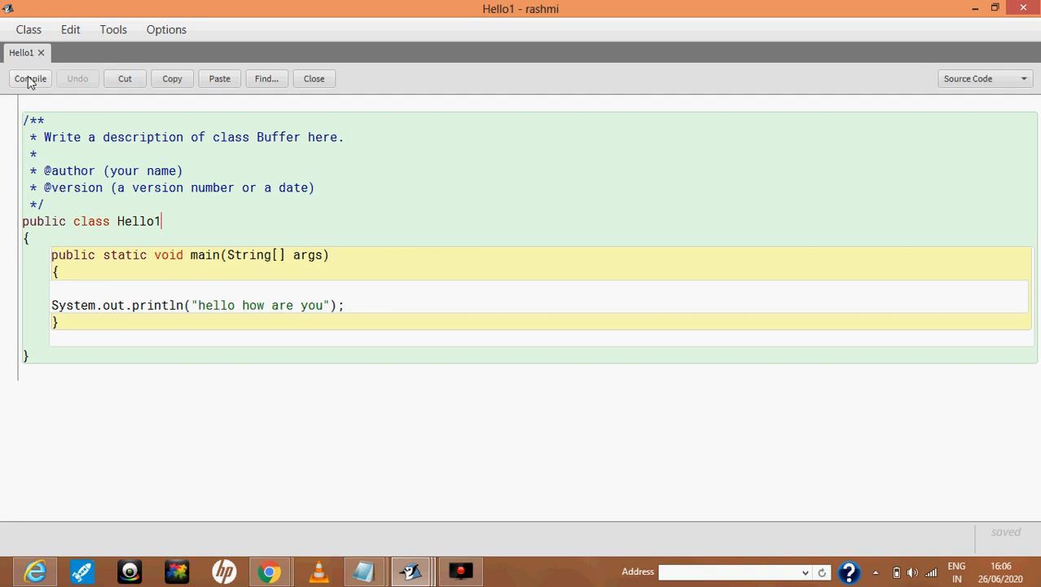
- Compile Hello1 without errors and close the editor back to the class diagram
click(29, 78)
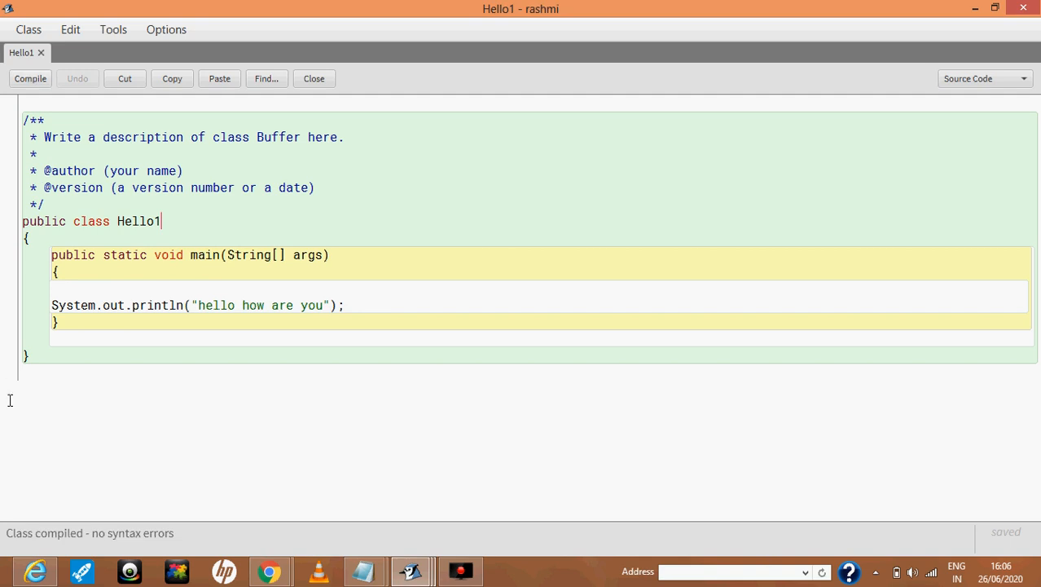
mouse_move(19, 551)
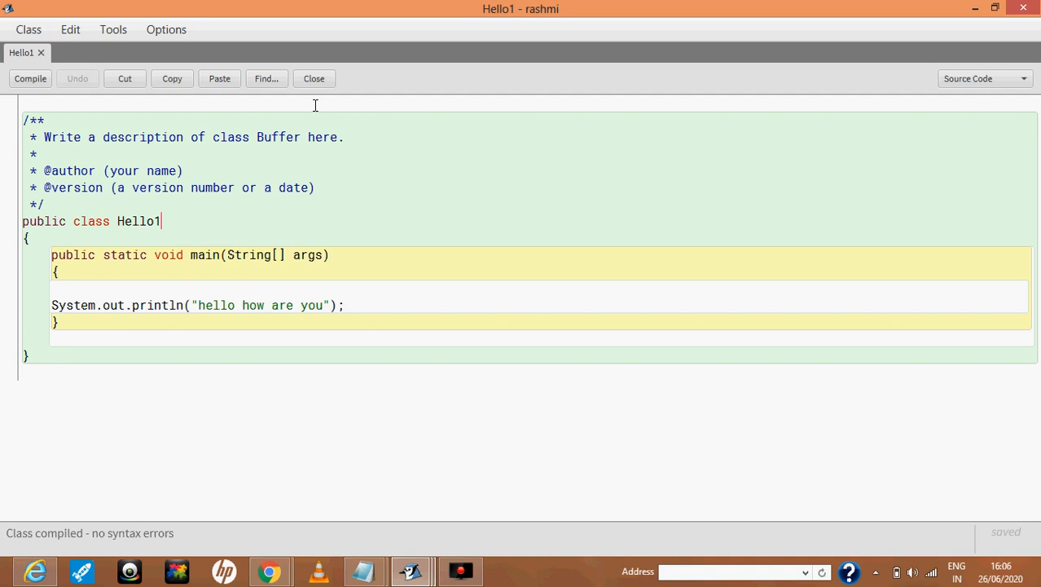
click(313, 78)
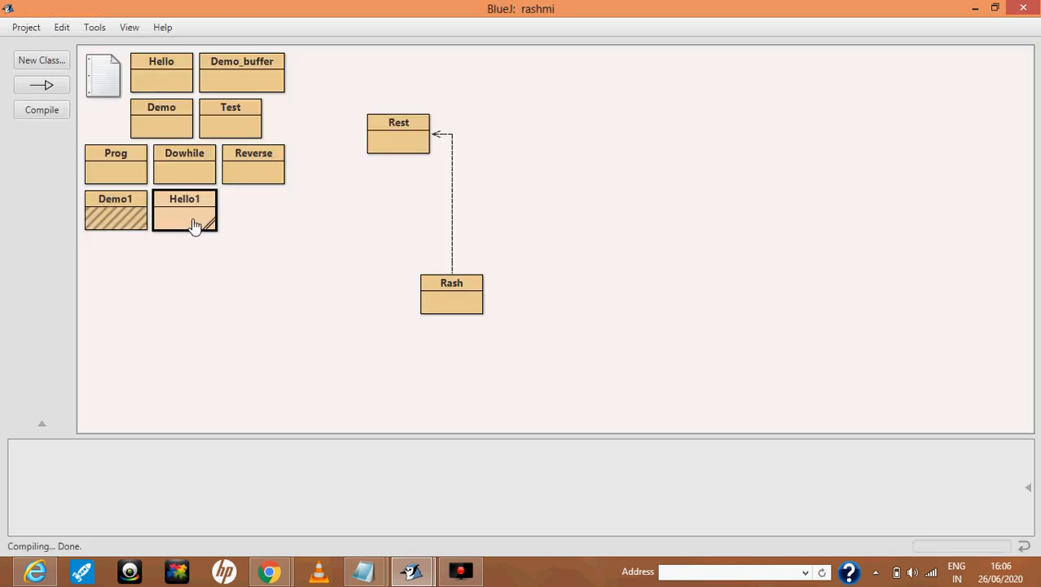
- Run Hello1's void main(String[] args) with empty arguments, see "hello how are you", then refocus the project
right_click(184, 209)
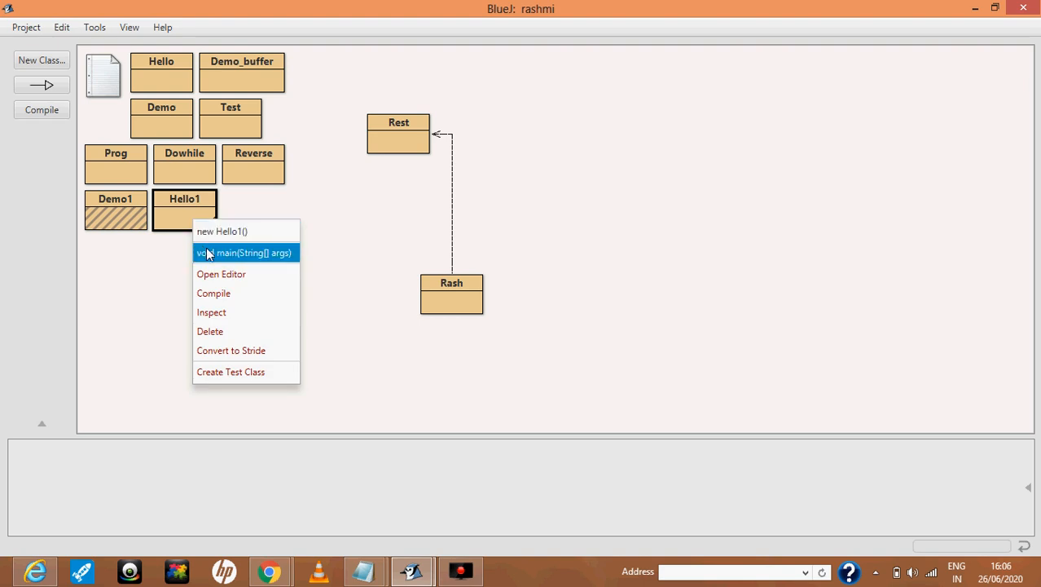
click(244, 251)
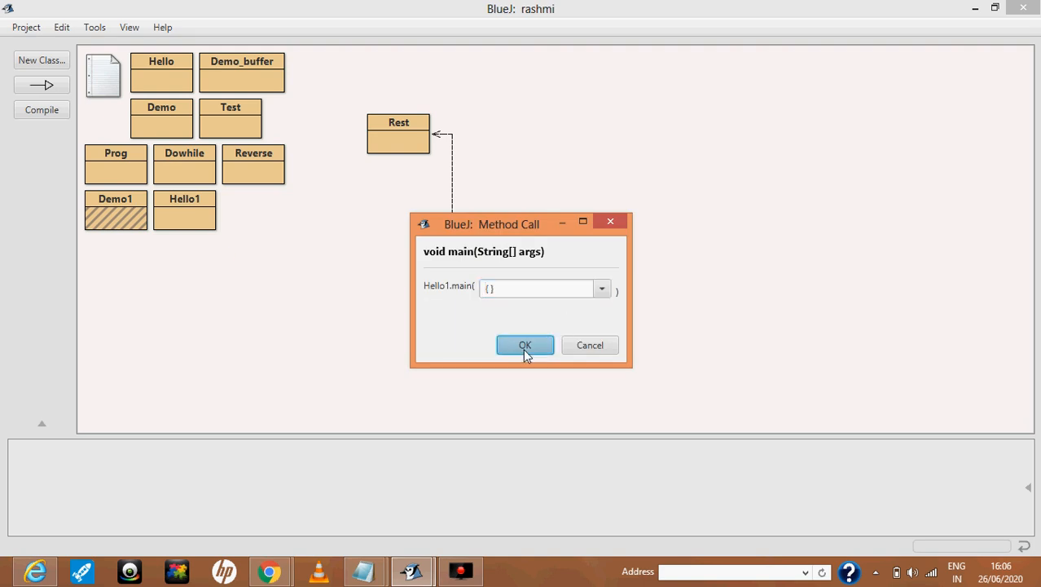
click(525, 345)
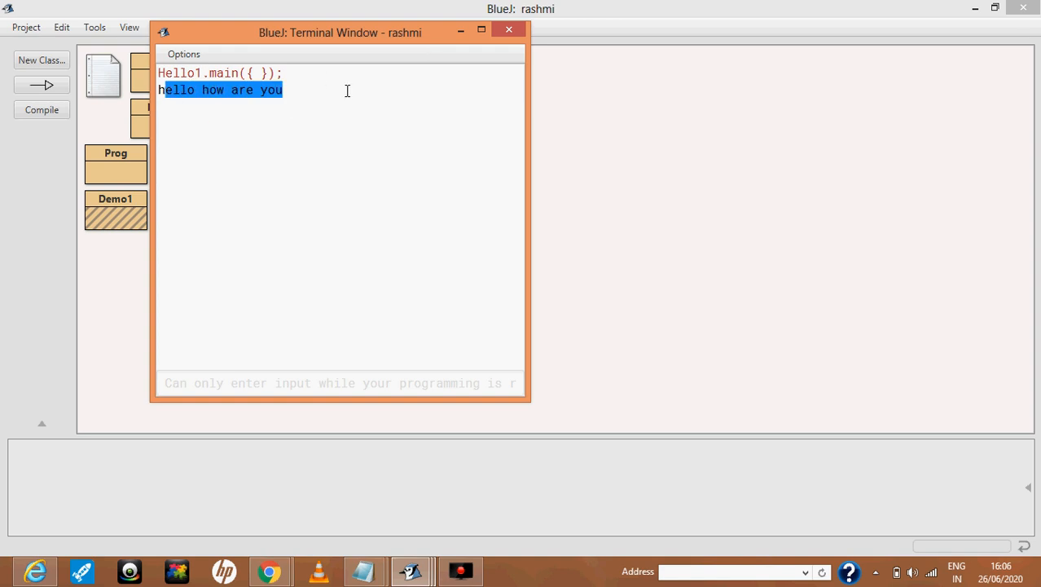
mouse_move(616, 213)
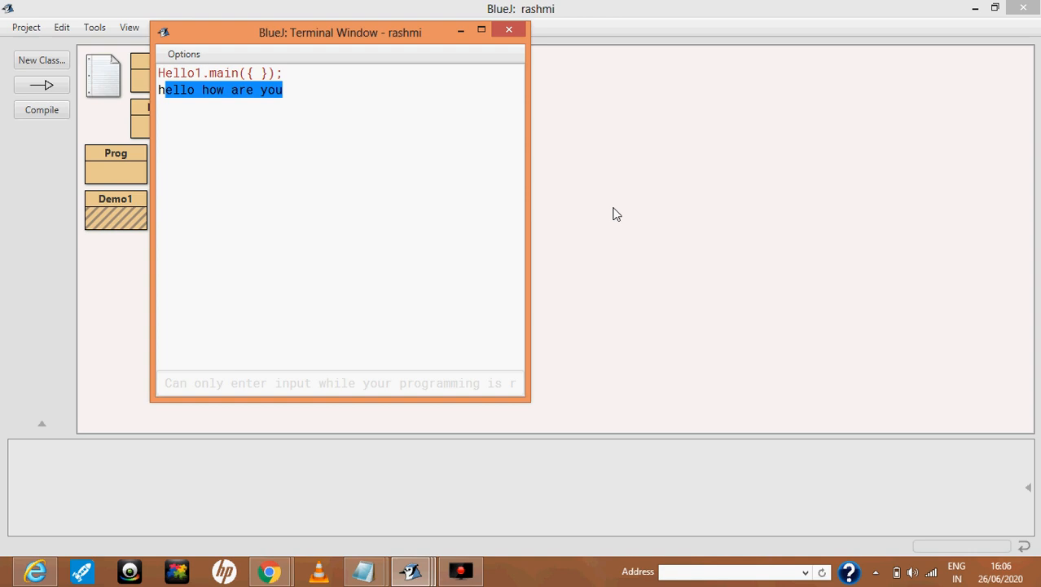
click(509, 29)
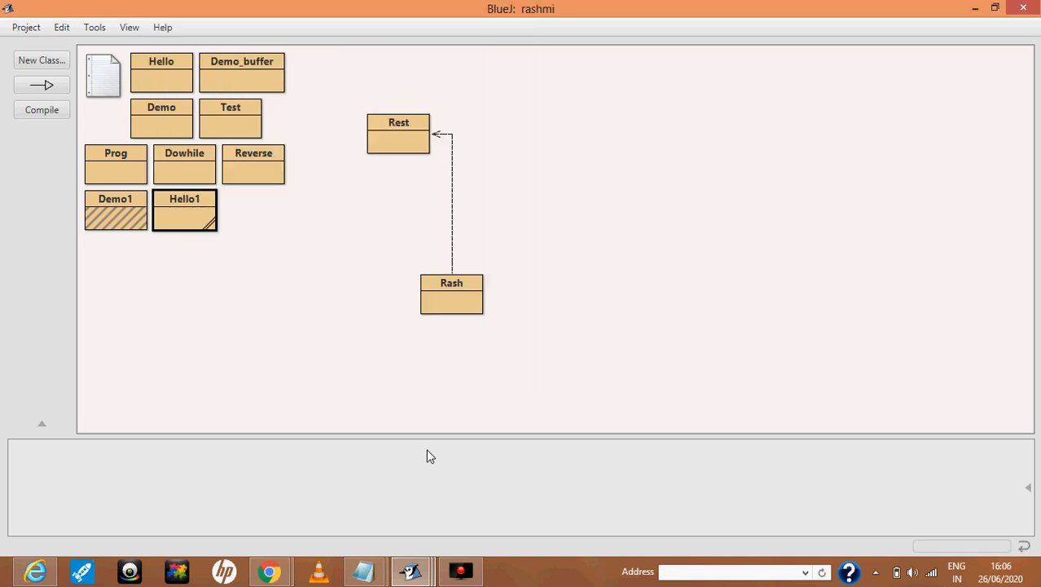
click(460, 571)
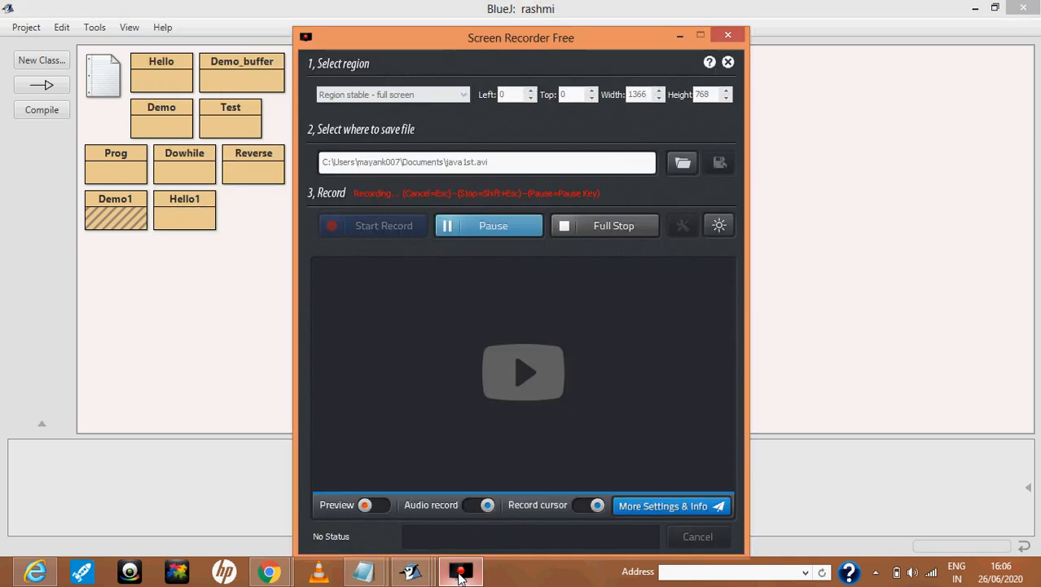